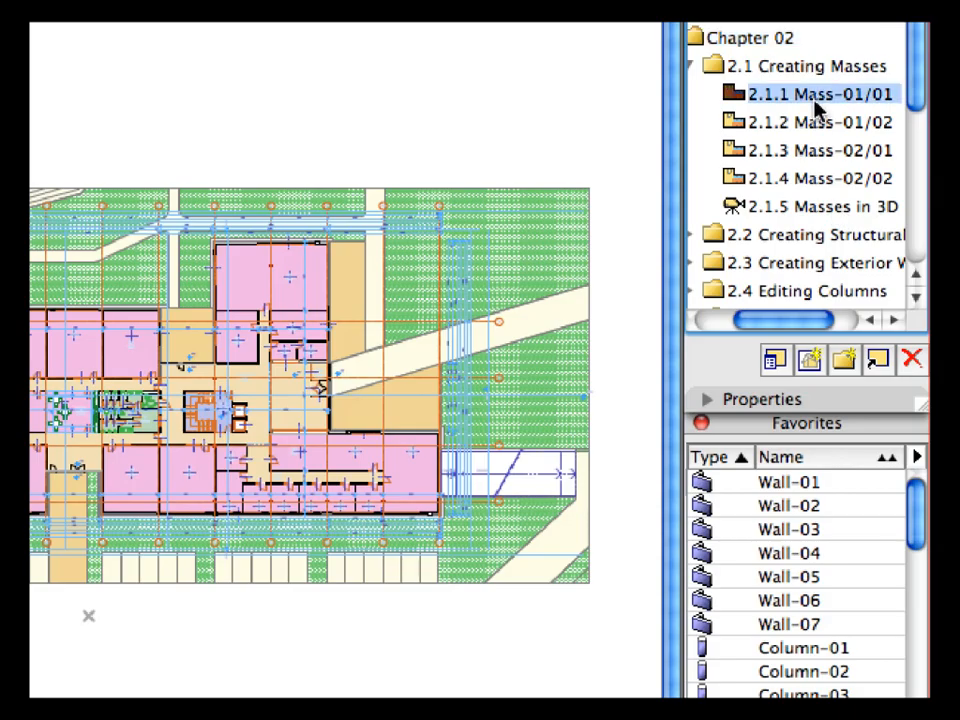
pyautogui.moveTo(862, 322)
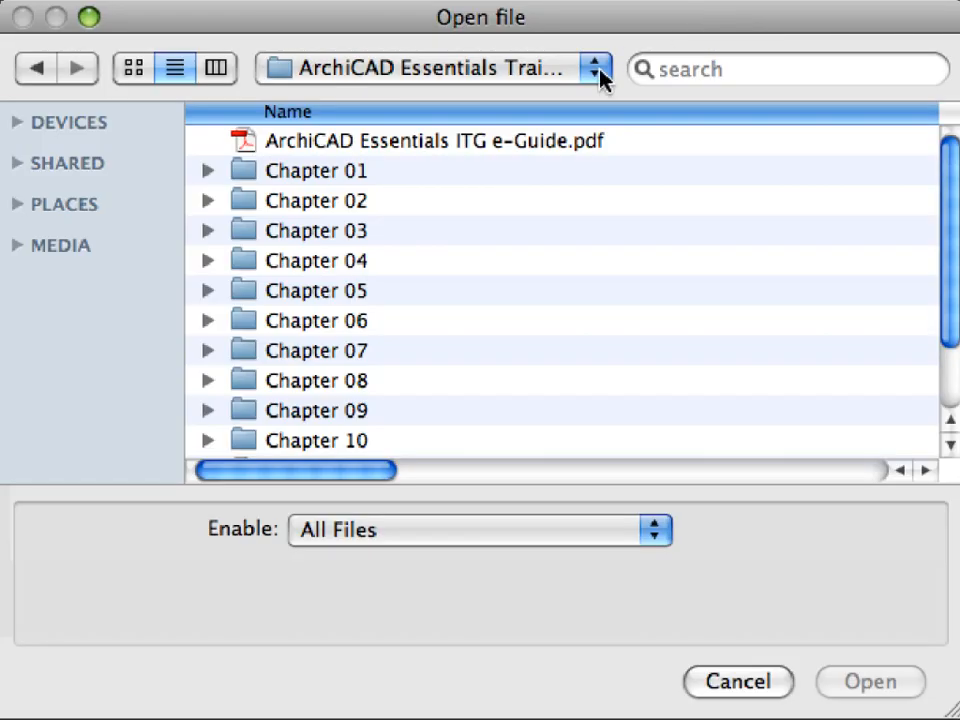
# Locate the ArchiCAD Essentials ITG e-Guide.pdf in the training guide folder and show its actions
pyautogui.click(596, 68)
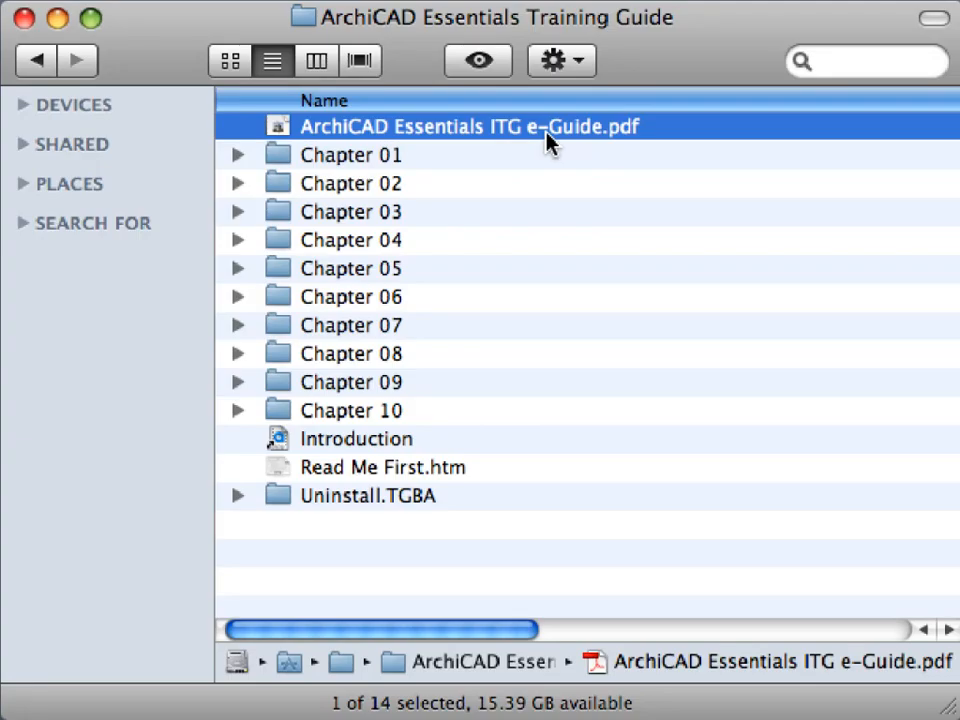
pyautogui.rightClick(470, 126)
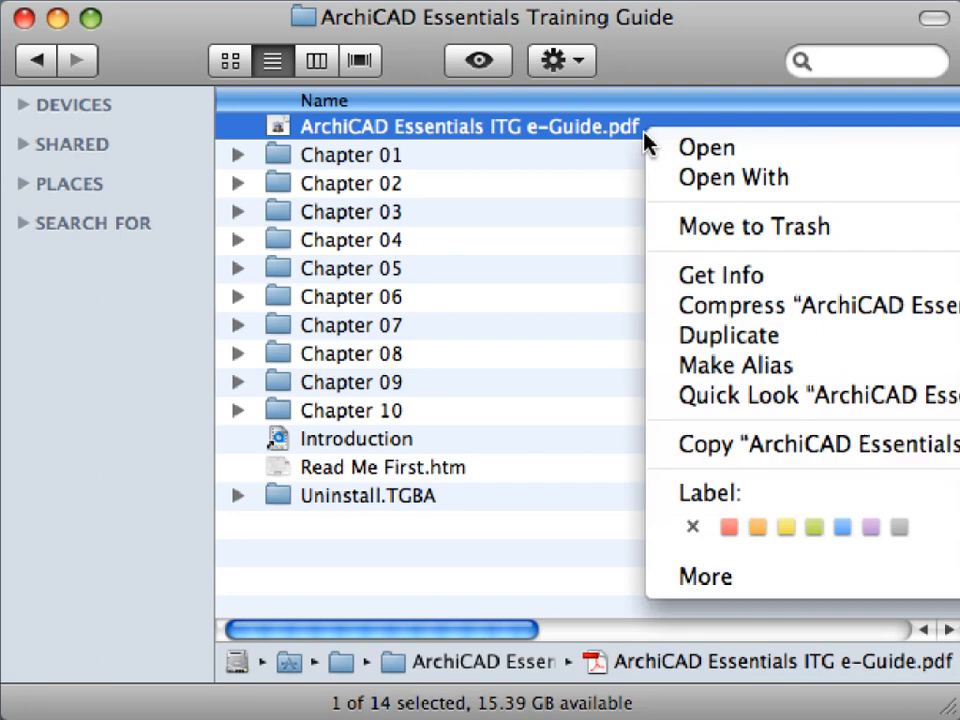
pyautogui.moveTo(706, 148)
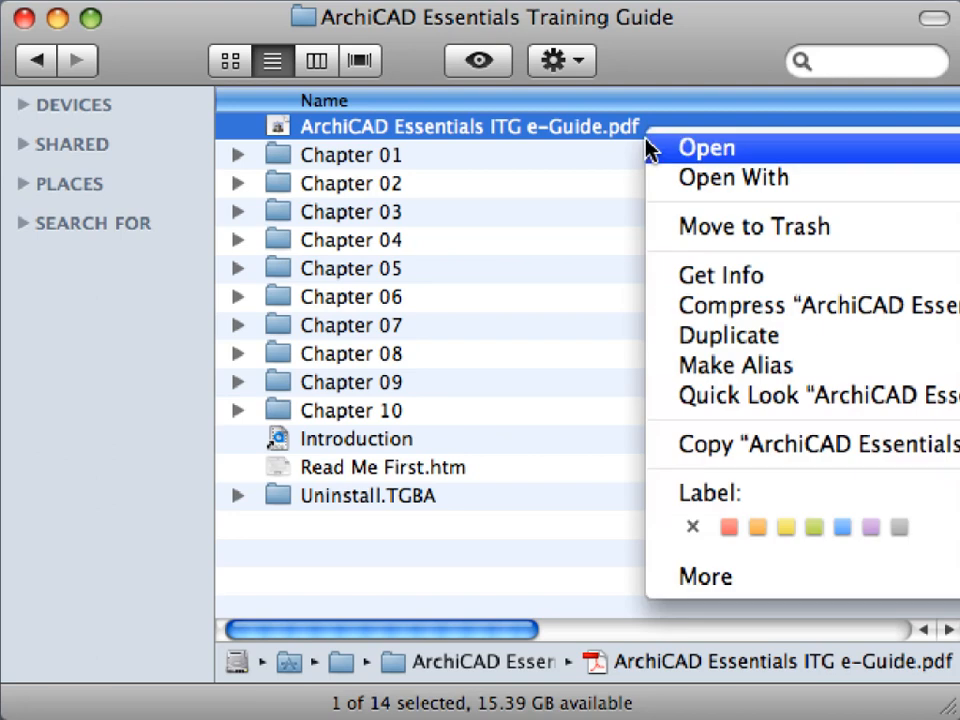
# Open the e-Guide PDF and page through the bookmarks from Chapter One to solid element operations
pyautogui.click(706, 148)
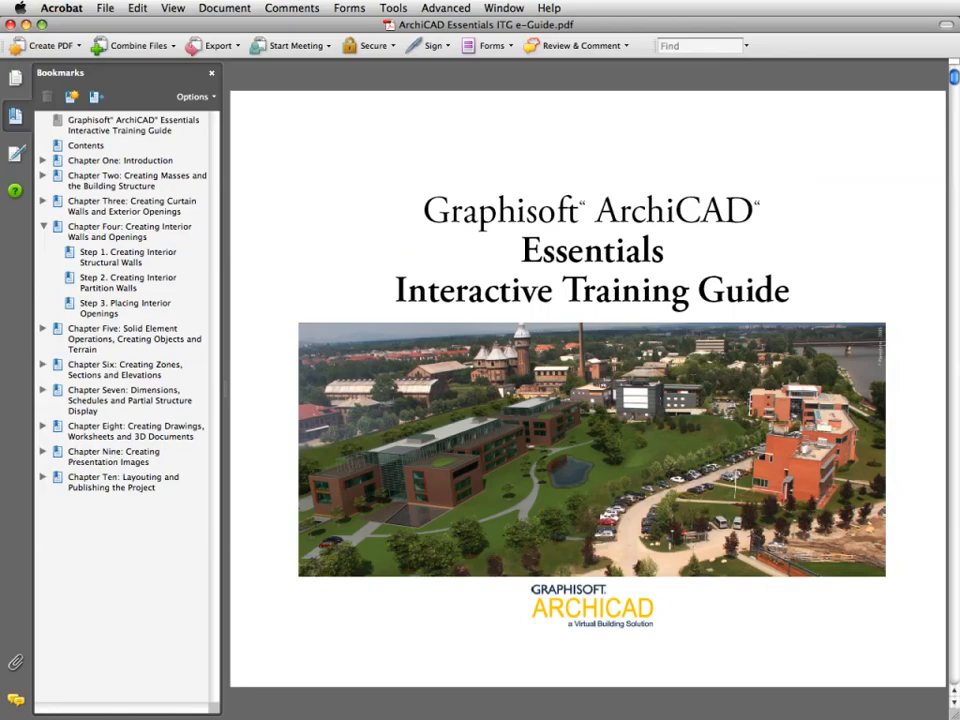
pyautogui.click(120, 160)
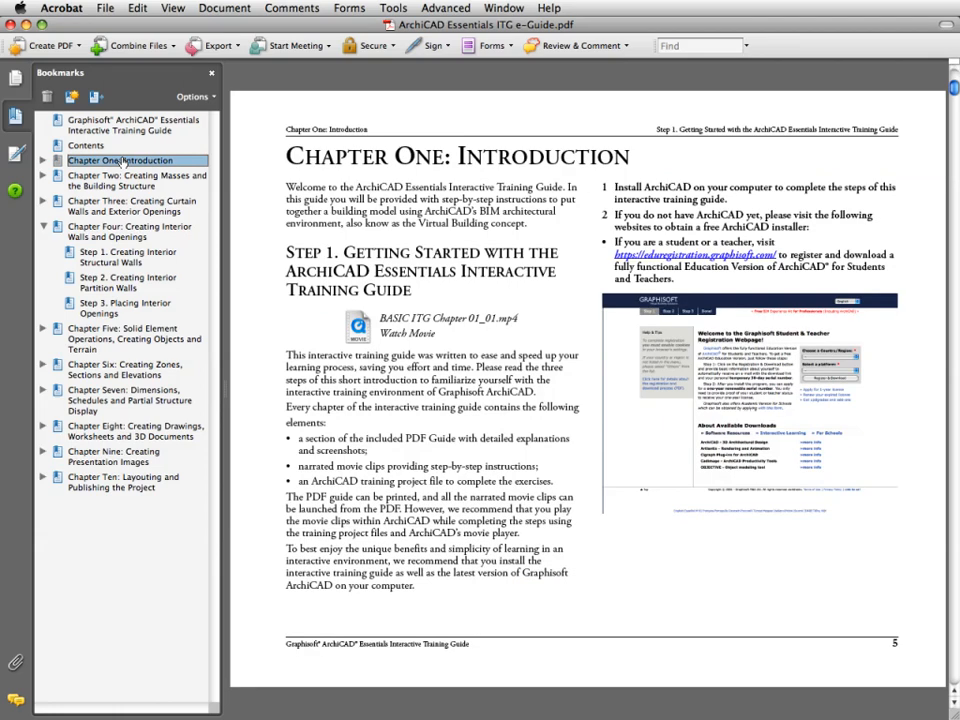
pyautogui.click(136, 180)
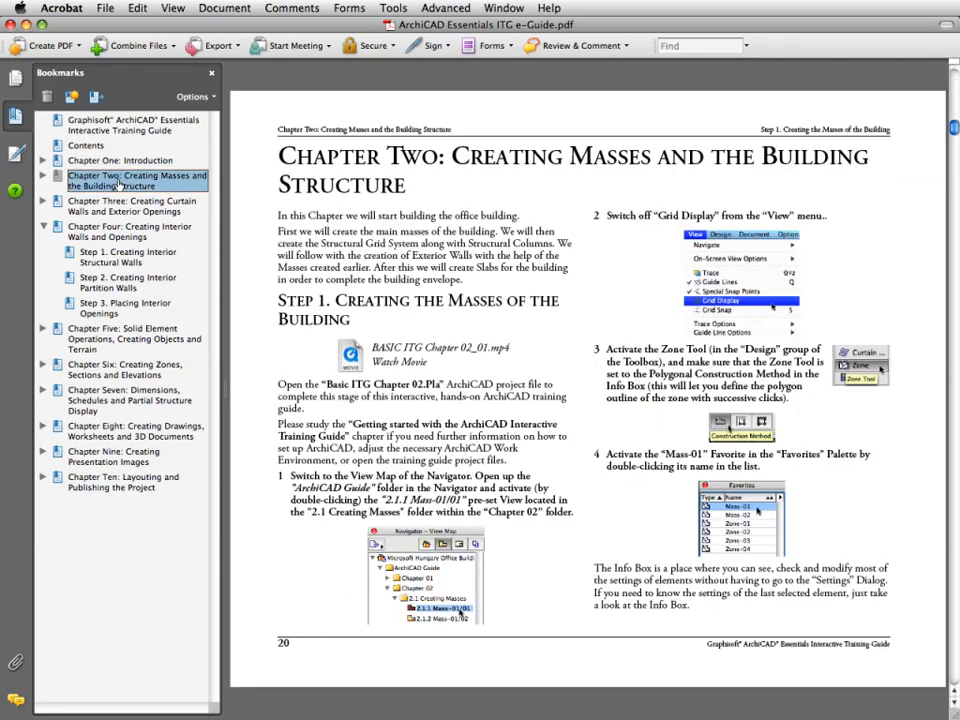
pyautogui.click(130, 206)
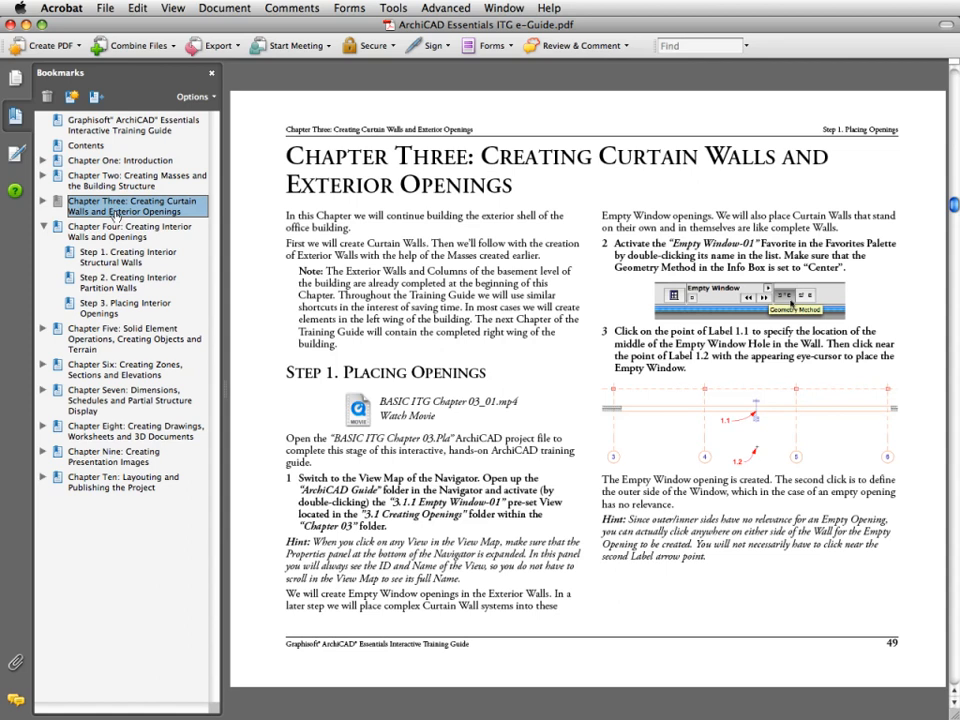
pyautogui.click(130, 340)
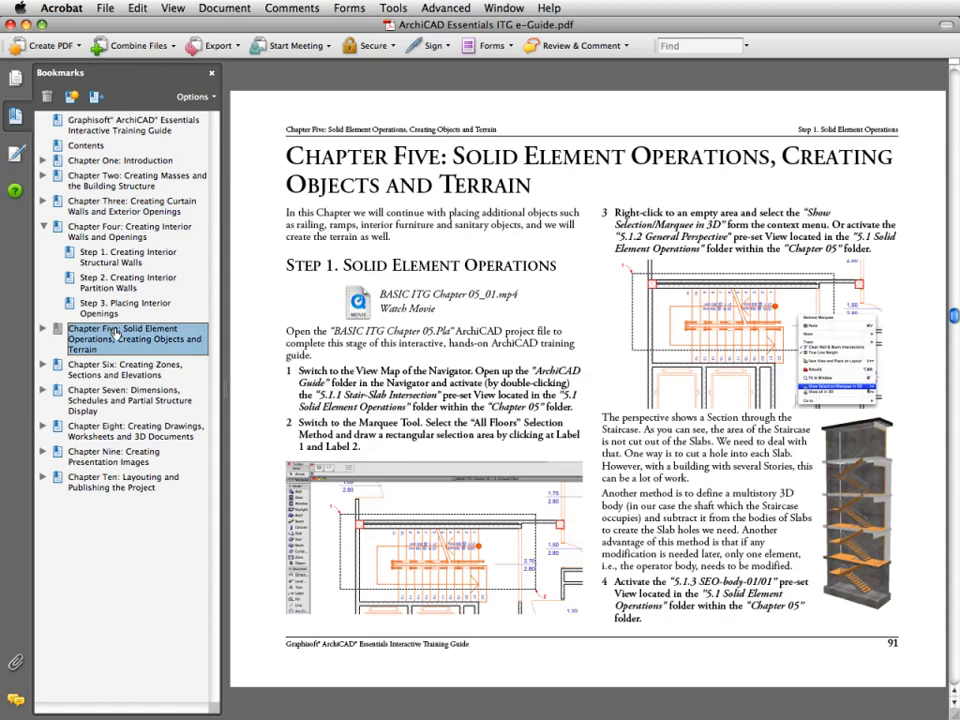
# Continue through the chapter bookmarks to Chapter Nine and its presentation renderings step
pyautogui.click(120, 368)
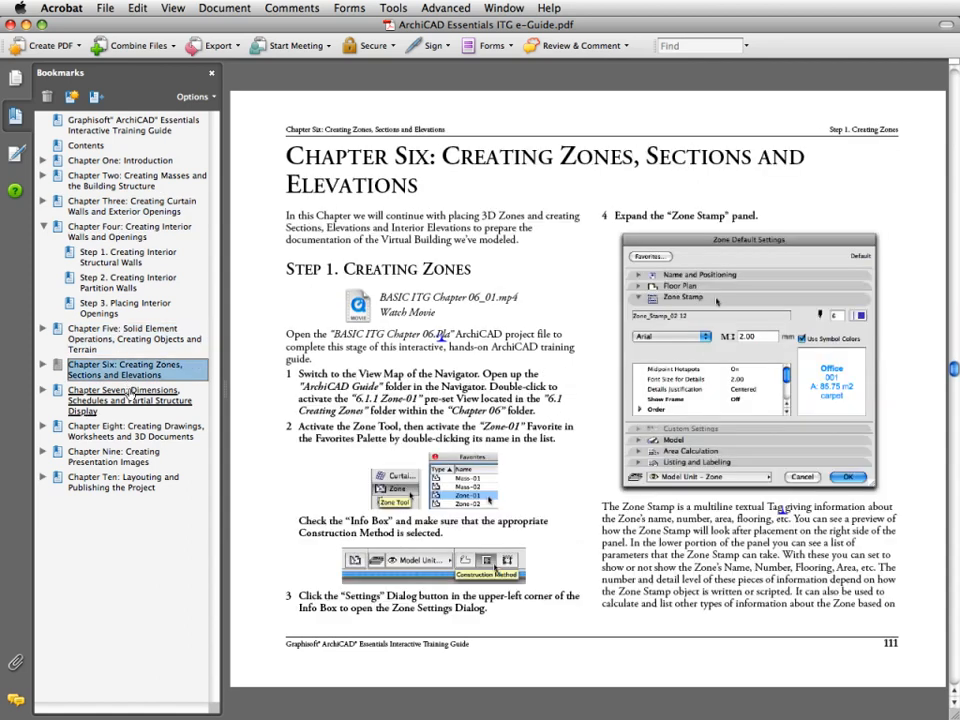
pyautogui.click(130, 432)
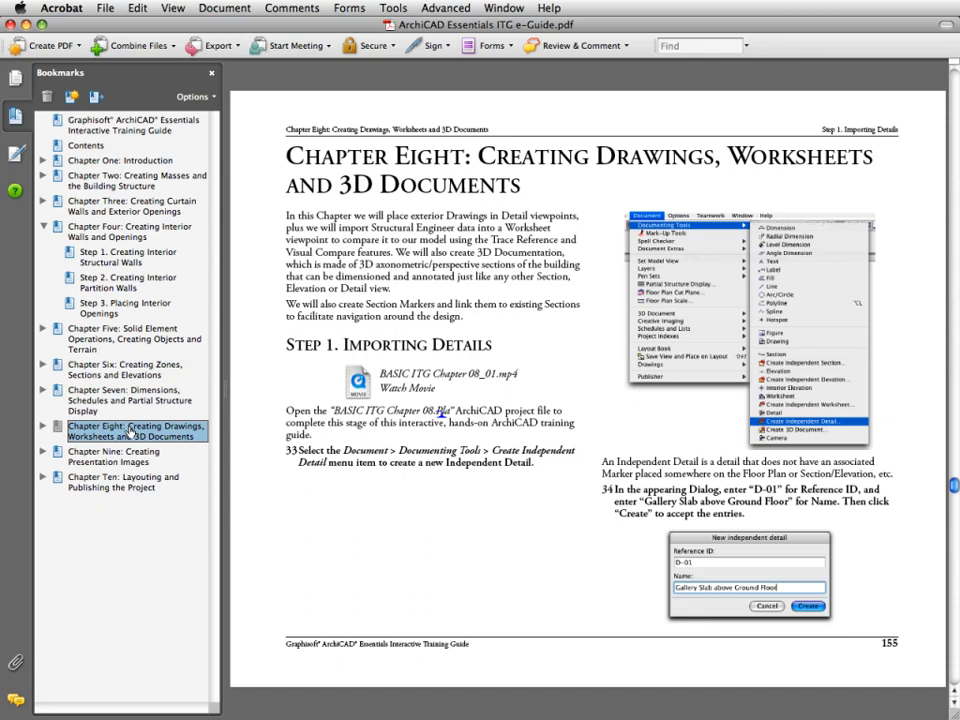
pyautogui.click(112, 456)
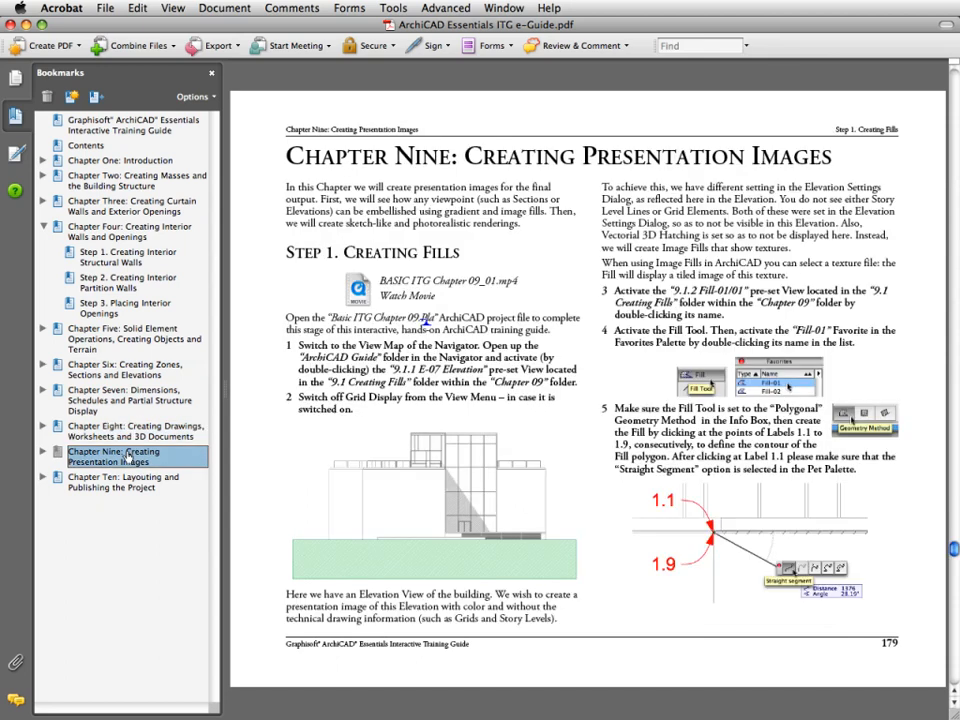
pyautogui.click(120, 496)
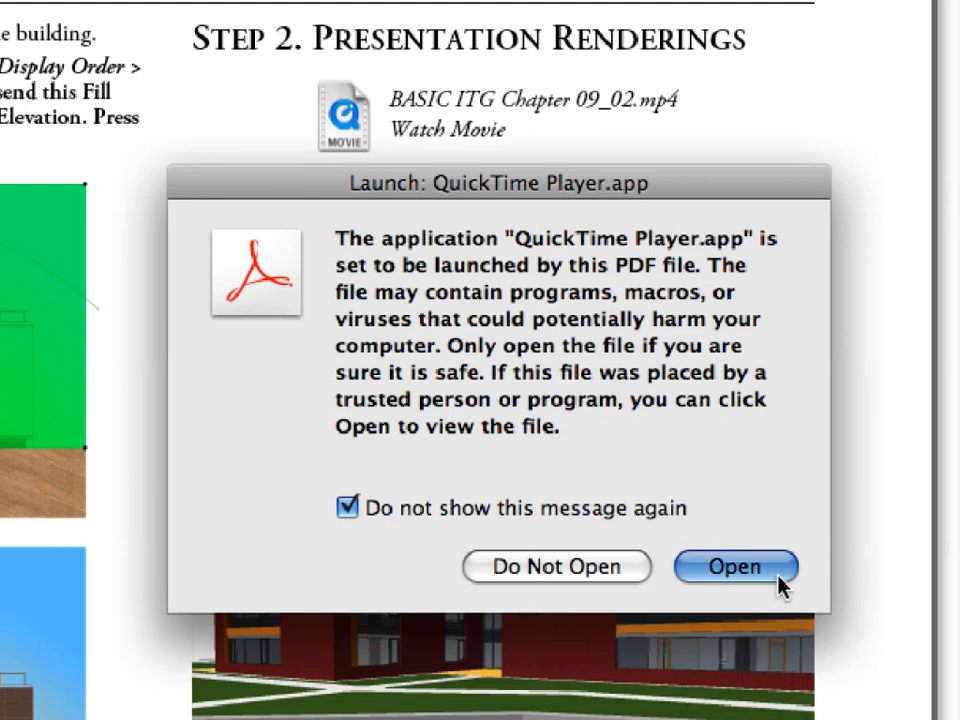
# Allow the Chapter 09_02 presentation renderings movie to launch and play in QuickTime Player
pyautogui.click(736, 566)
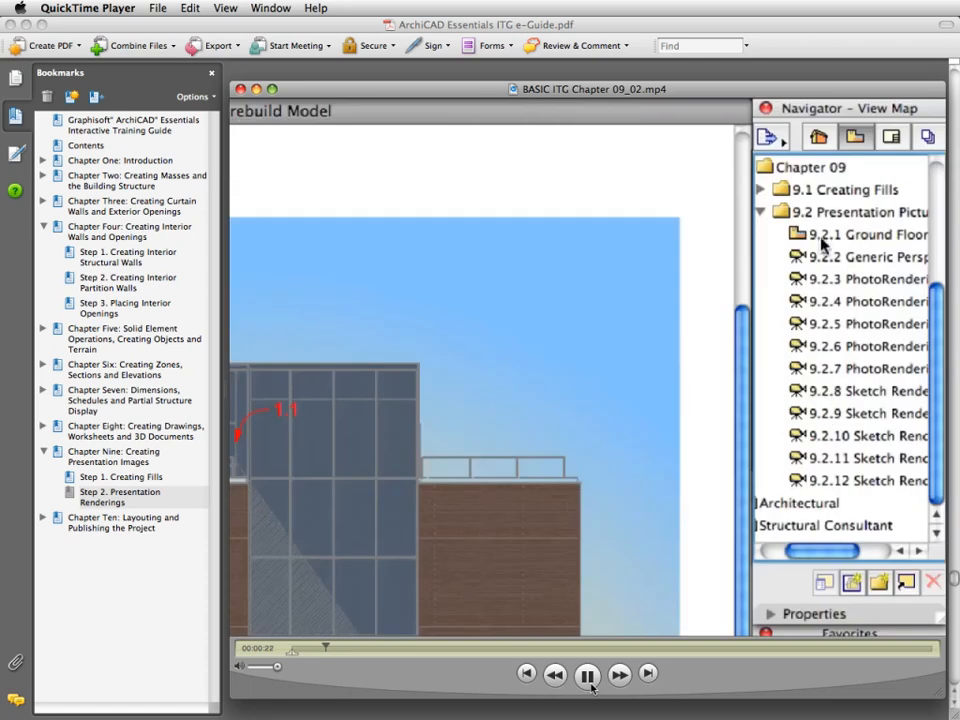
pyautogui.click(860, 232)
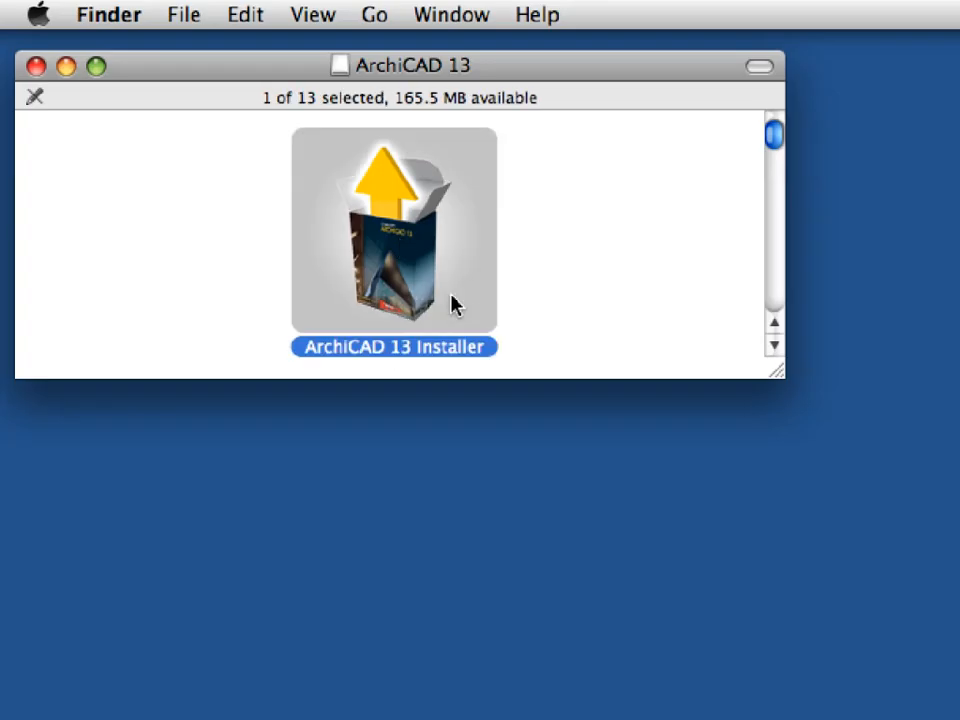
# Launch the ArchiCAD 13 Installer from Finder
pyautogui.rightClick(452, 304)
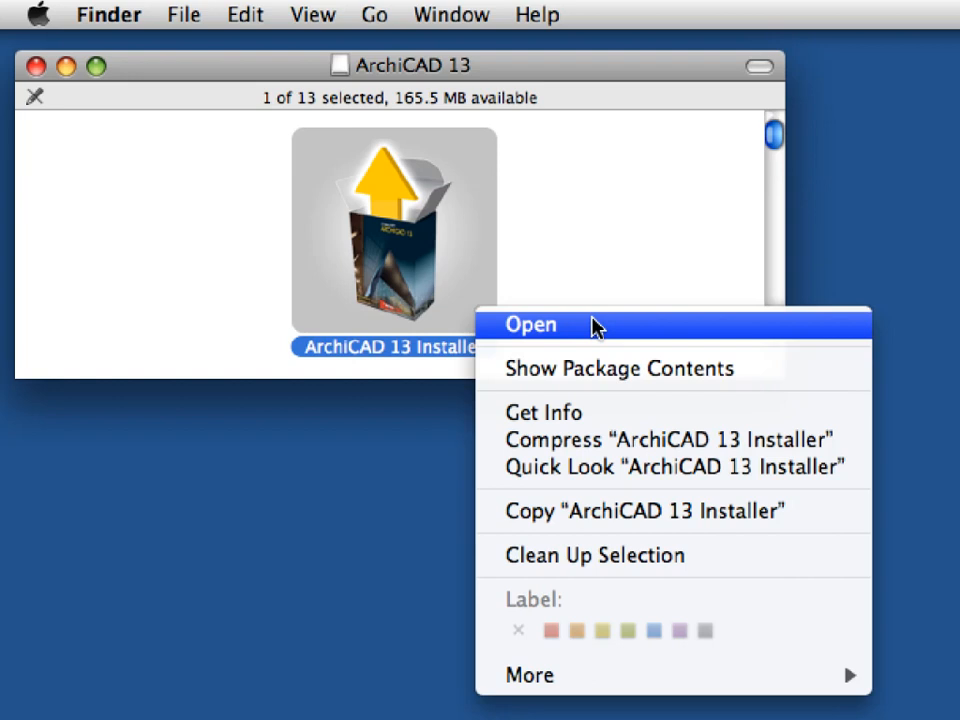
pyautogui.click(530, 324)
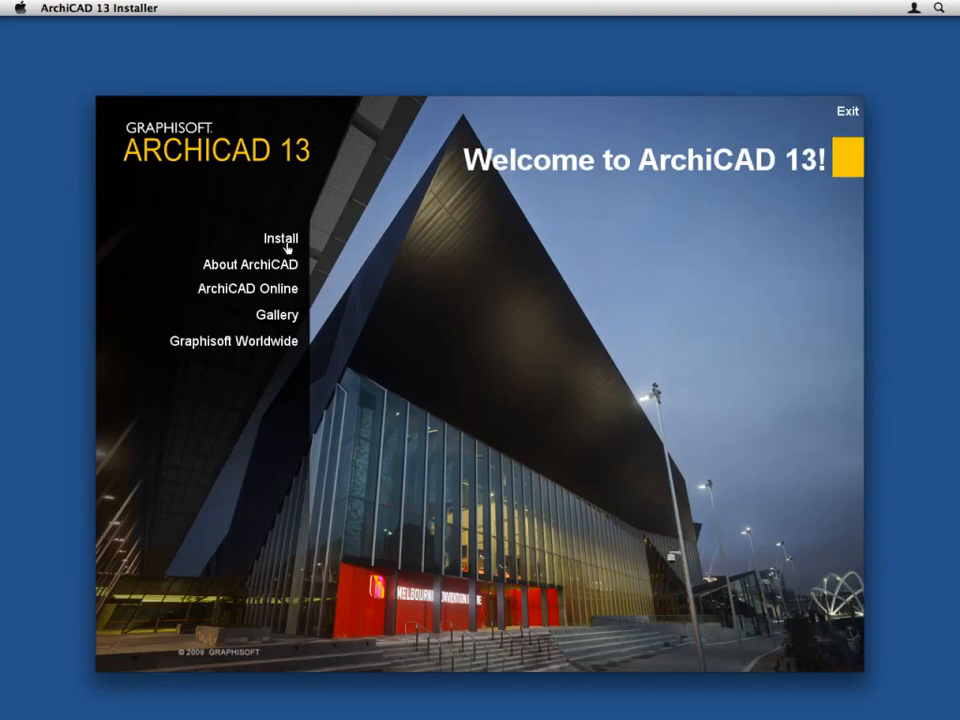
# Install Graphisoft ArchiCAD 13 accepting the license, default installation folder and Typical setup
pyautogui.click(280, 238)
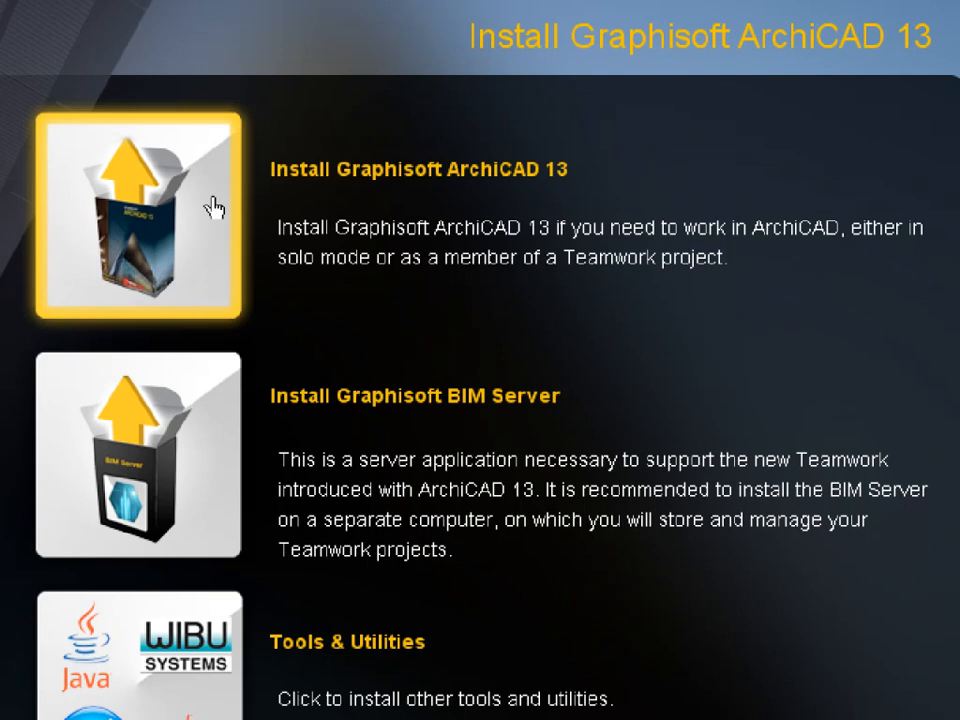
pyautogui.click(138, 216)
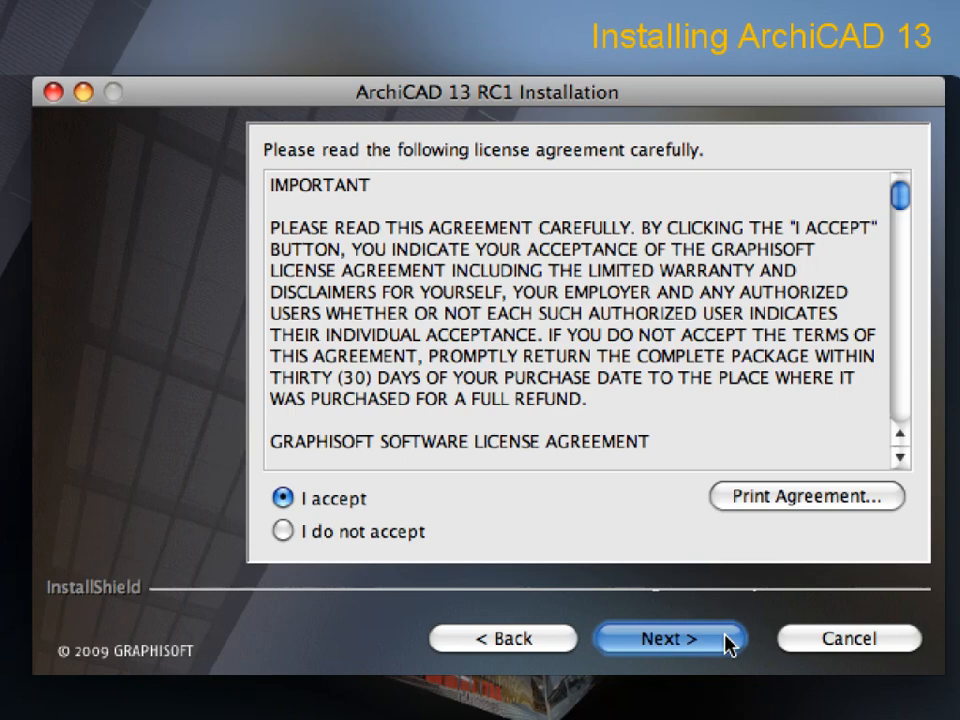
pyautogui.click(668, 638)
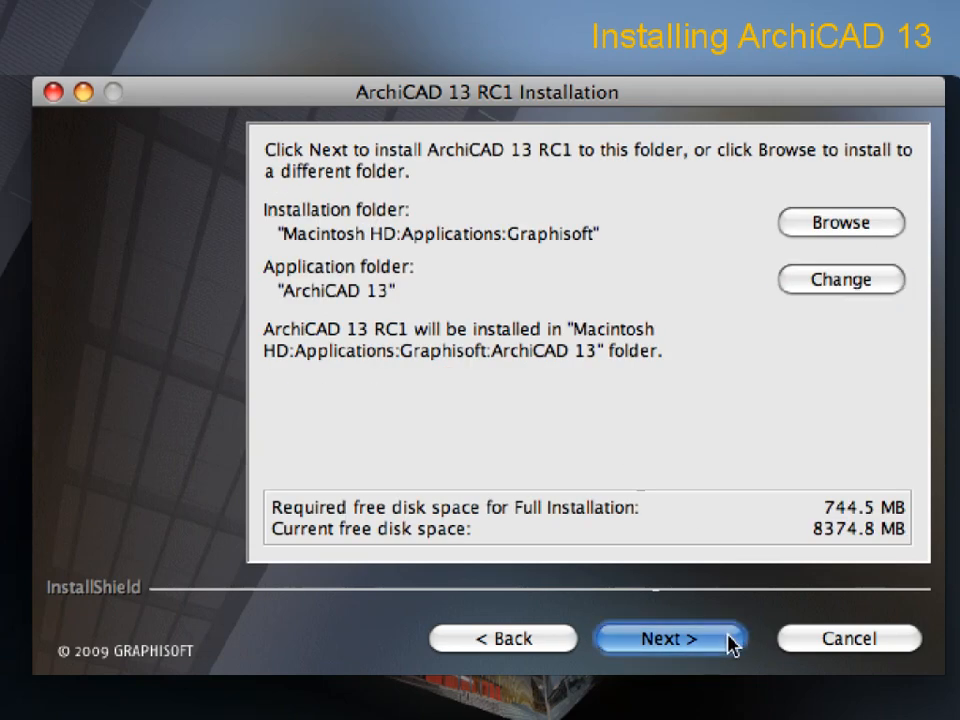
pyautogui.moveTo(732, 612)
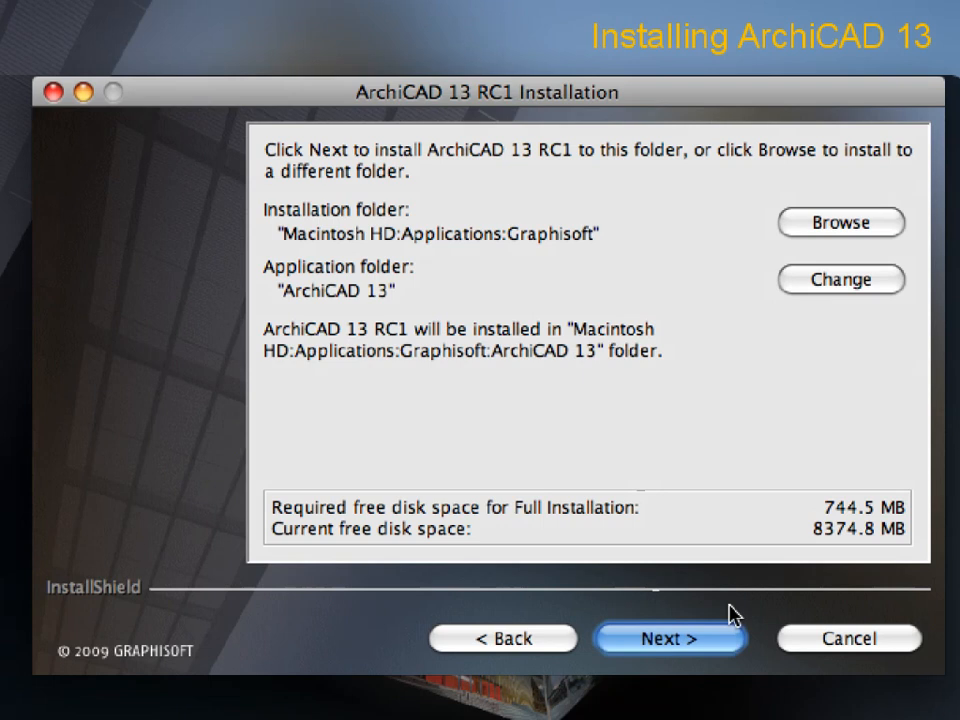
pyautogui.click(670, 638)
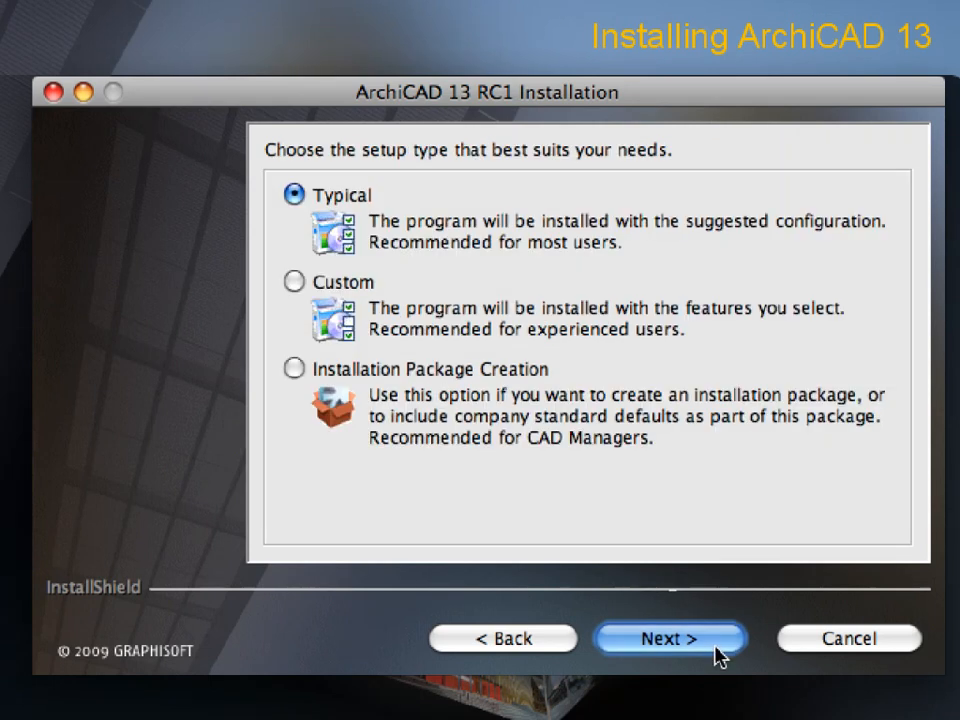
pyautogui.click(668, 638)
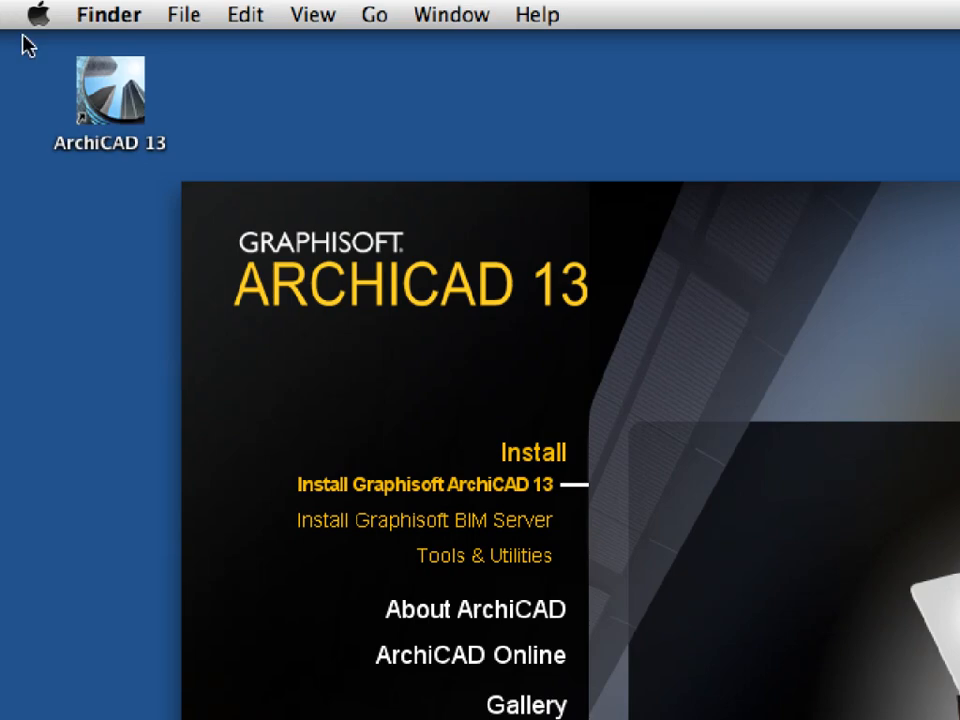
# Launch ArchiCAD 13 from its desktop alias to reach the startup dialog
pyautogui.click(110, 90)
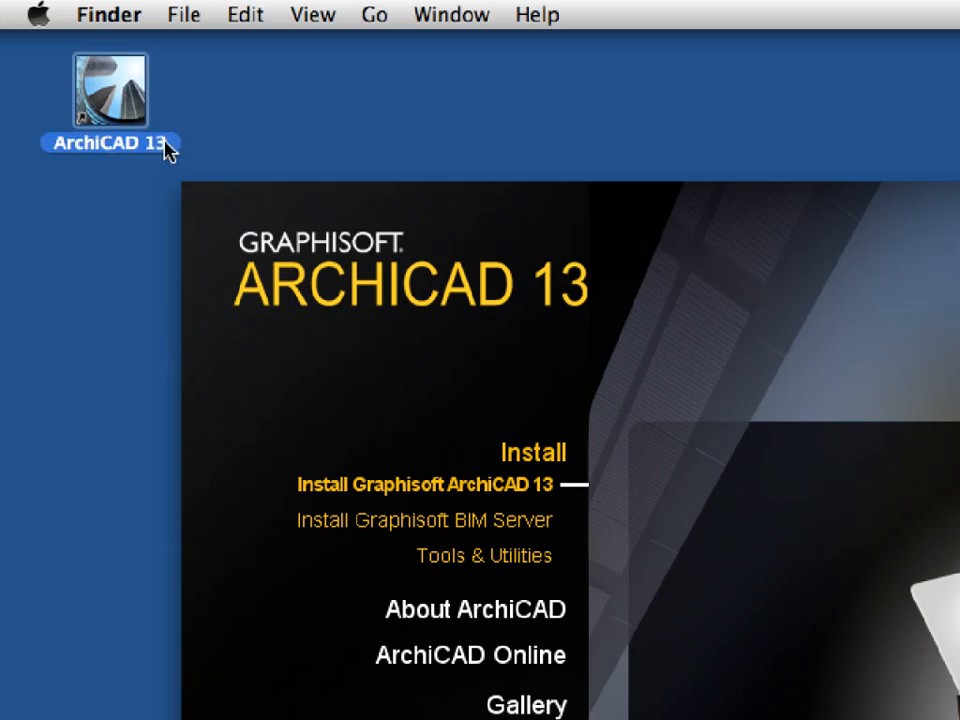
pyautogui.rightClick(110, 90)
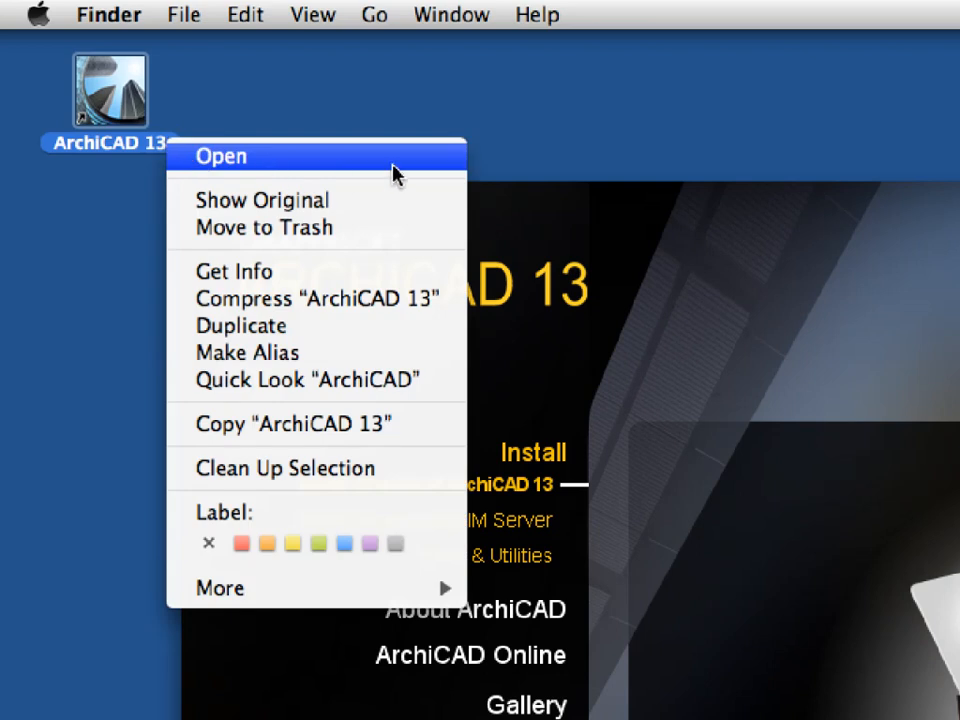
pyautogui.moveTo(408, 168)
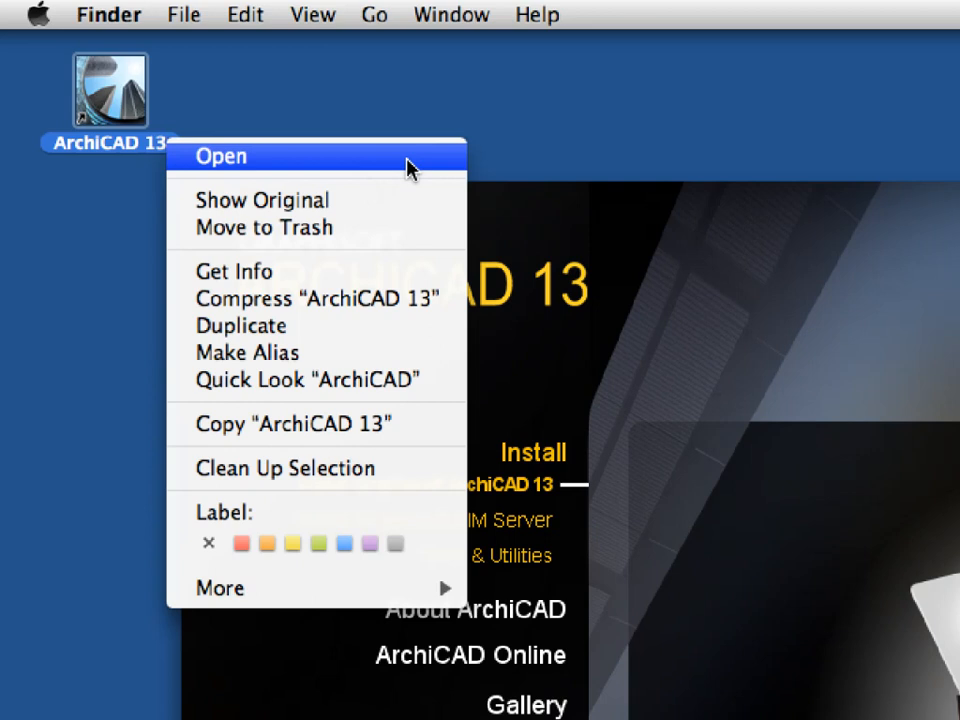
pyautogui.click(220, 156)
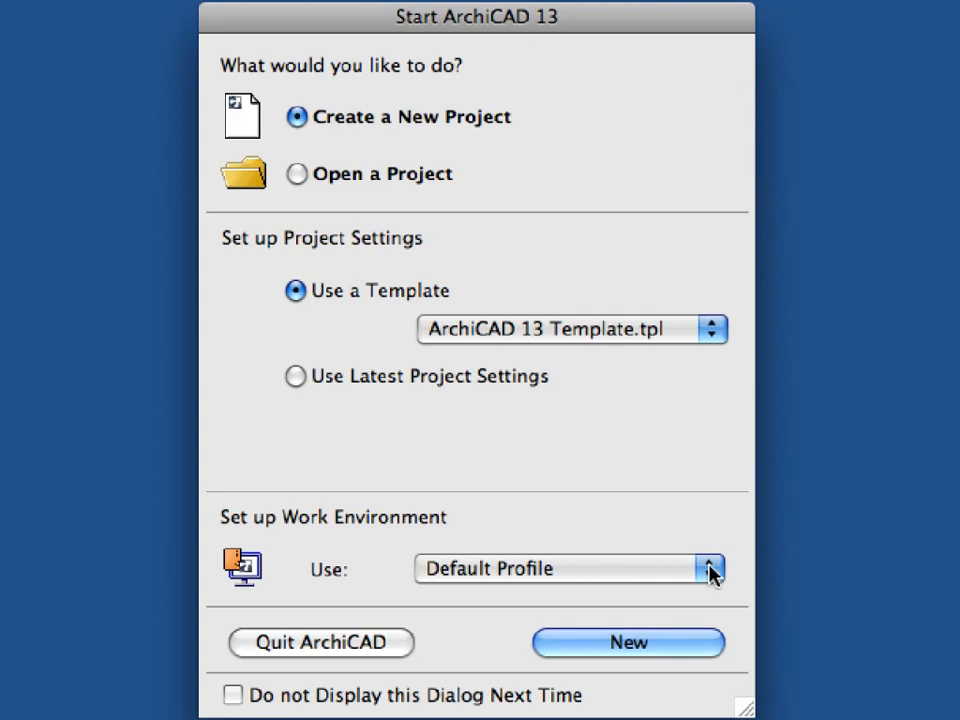
# Choose Open a Project with Browse for a Solo Project in the start dialog
pyautogui.click(708, 568)
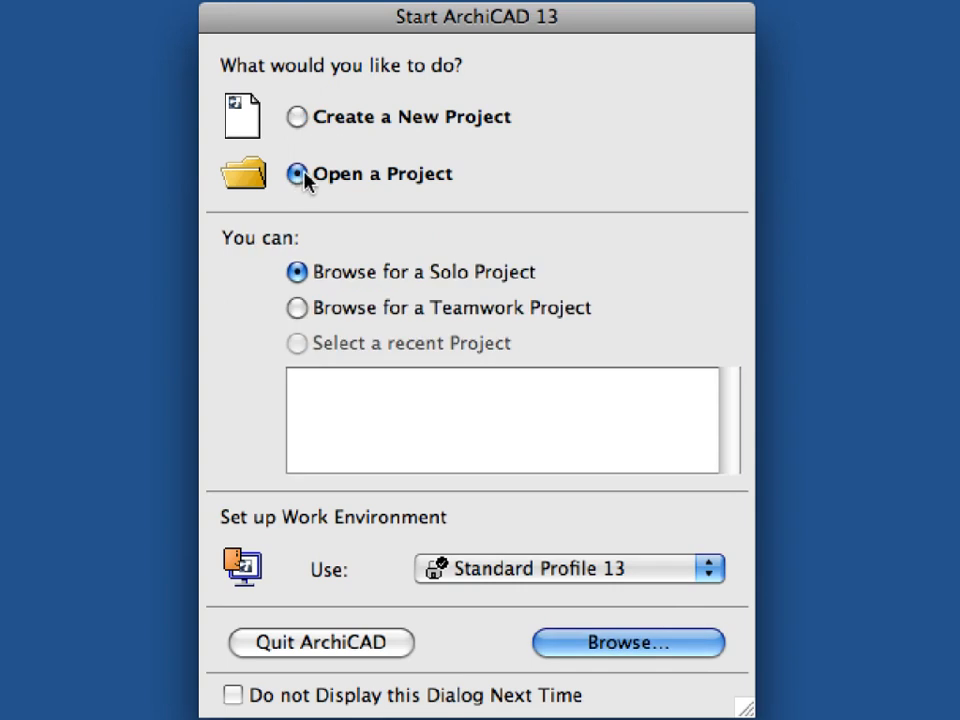
pyautogui.moveTo(468, 184)
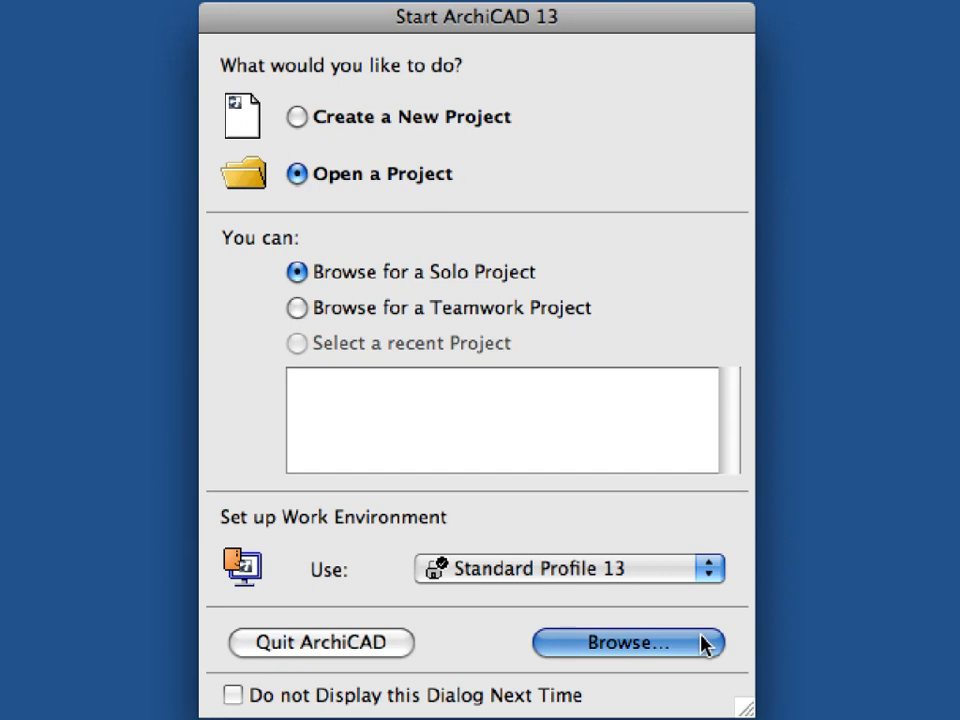
pyautogui.click(628, 642)
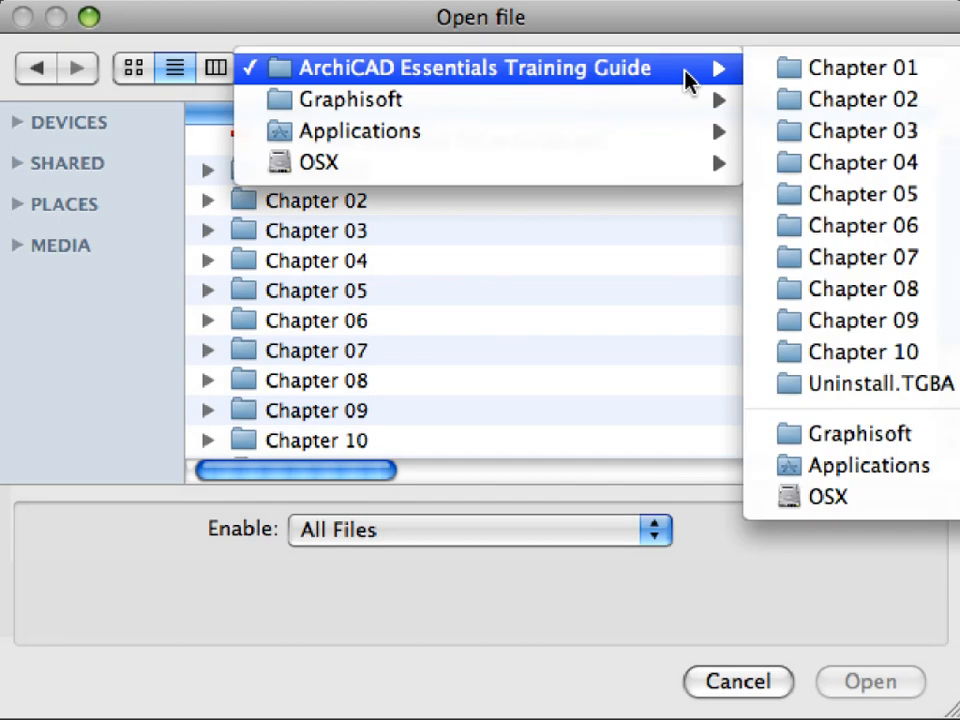
pyautogui.moveTo(696, 80)
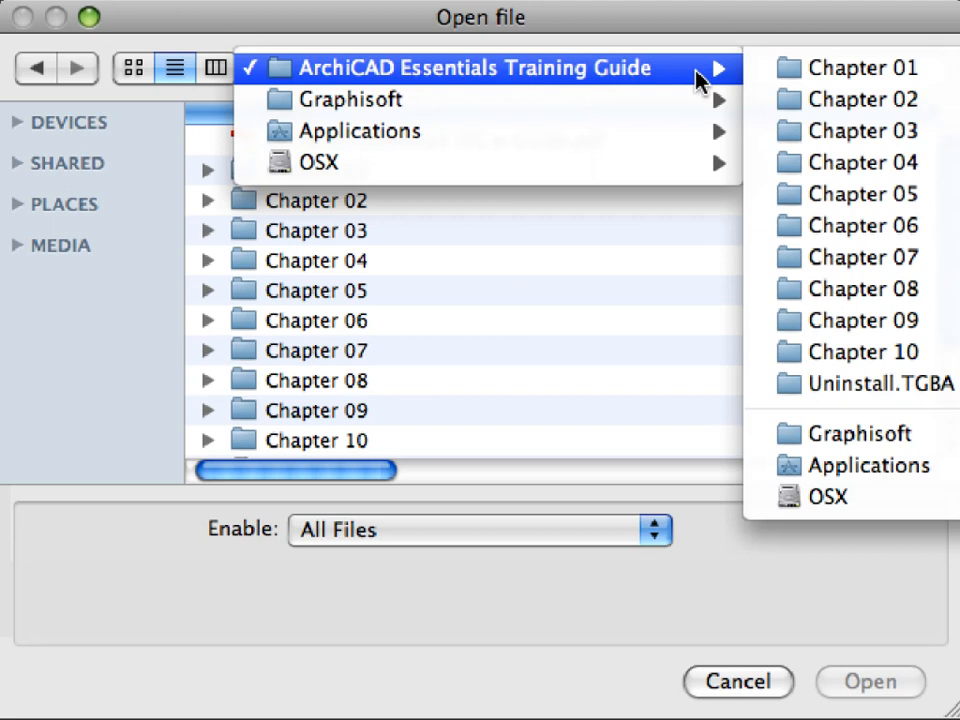
# Select BASIC ITG Chapter 01.pla inside the training guide's Chapter 01 folder
pyautogui.click(480, 68)
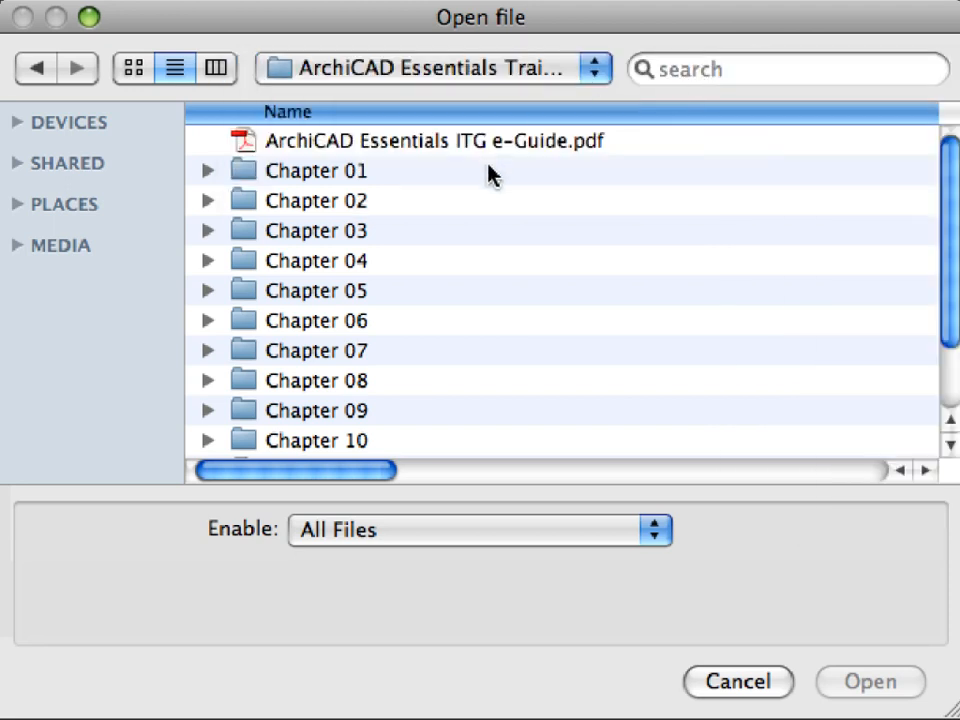
pyautogui.click(316, 170)
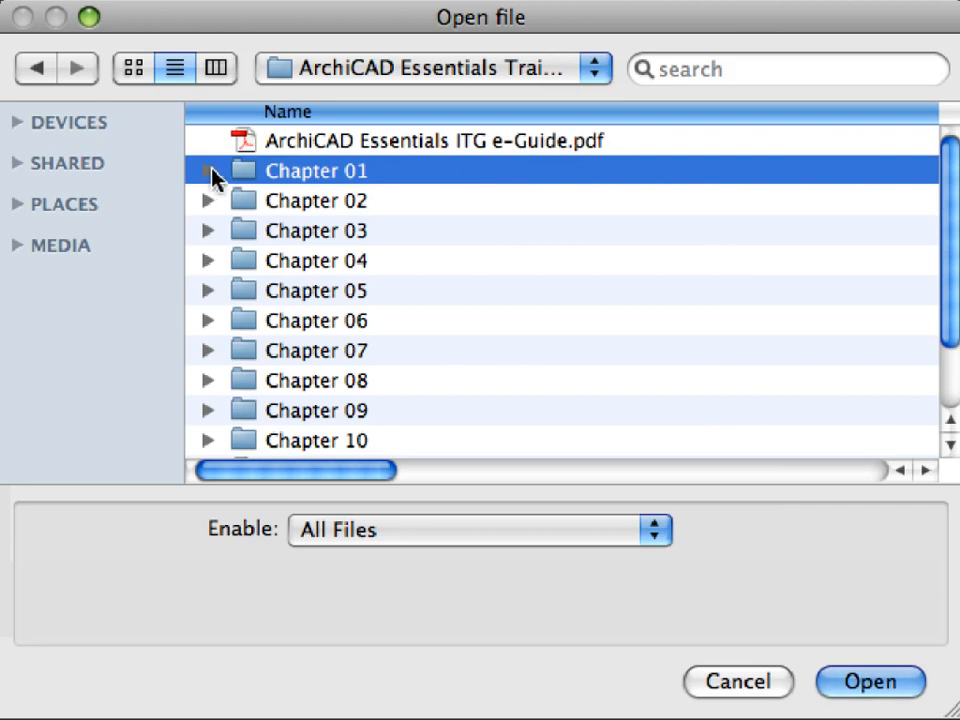
pyautogui.click(208, 170)
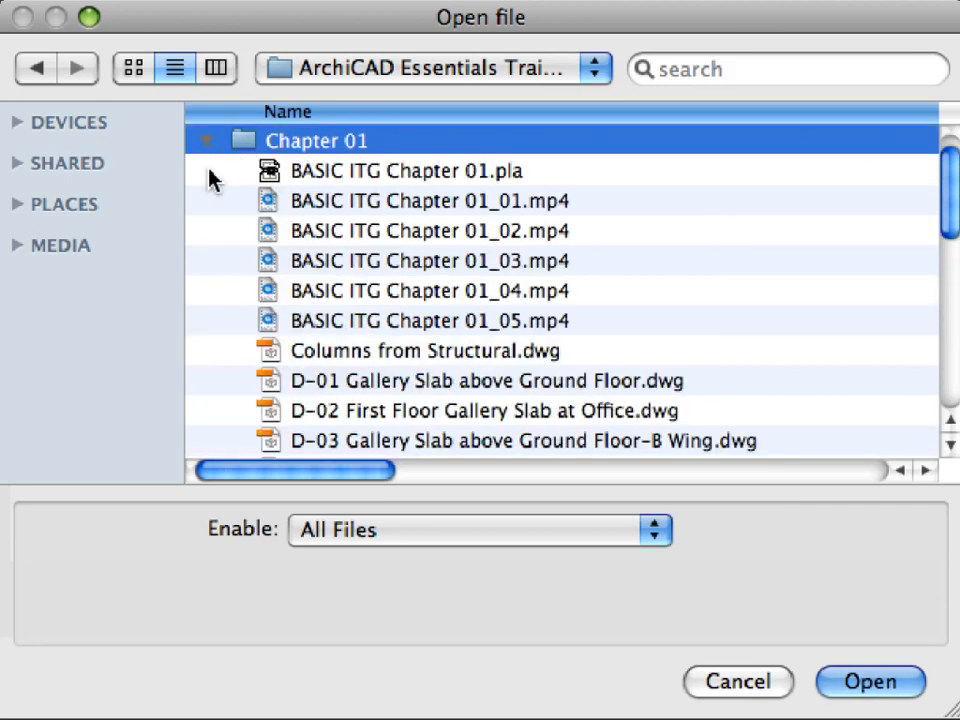
pyautogui.moveTo(416, 188)
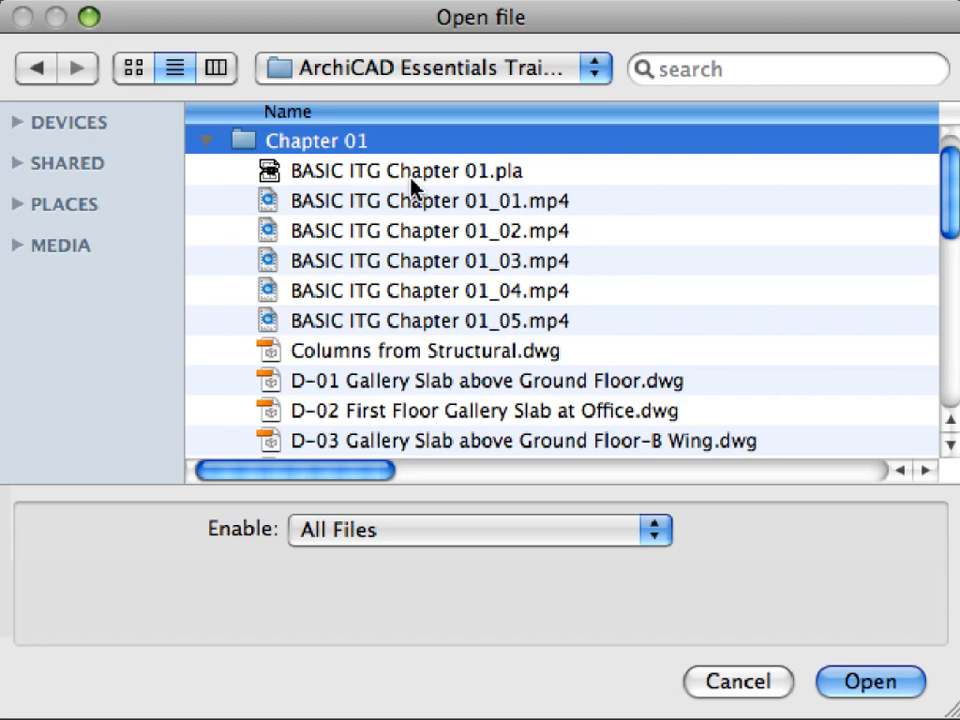
pyautogui.click(408, 170)
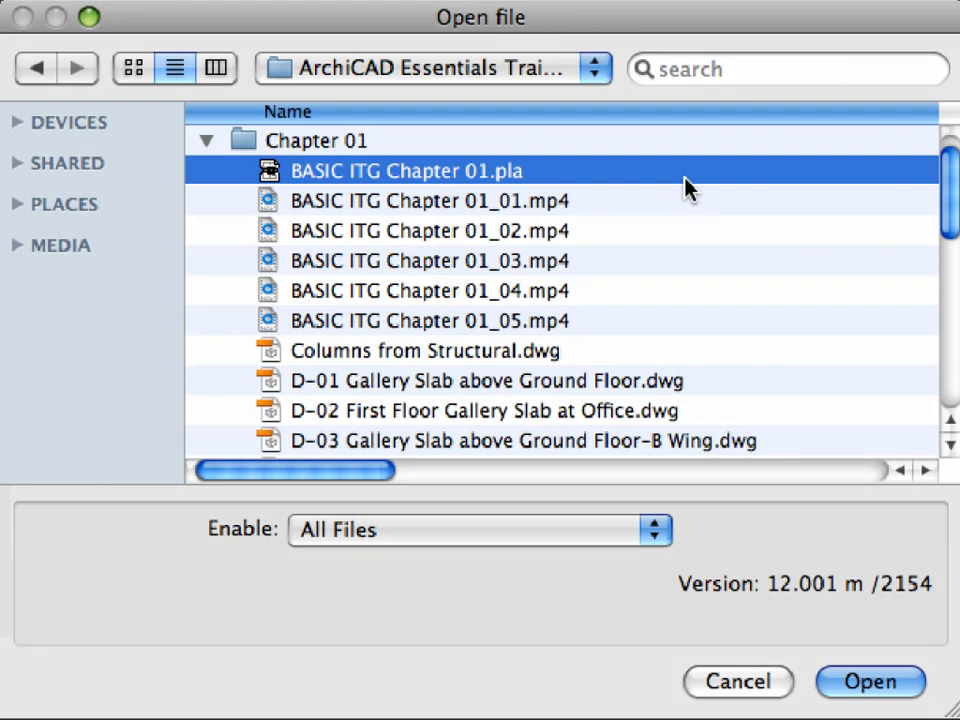
pyautogui.moveTo(722, 204)
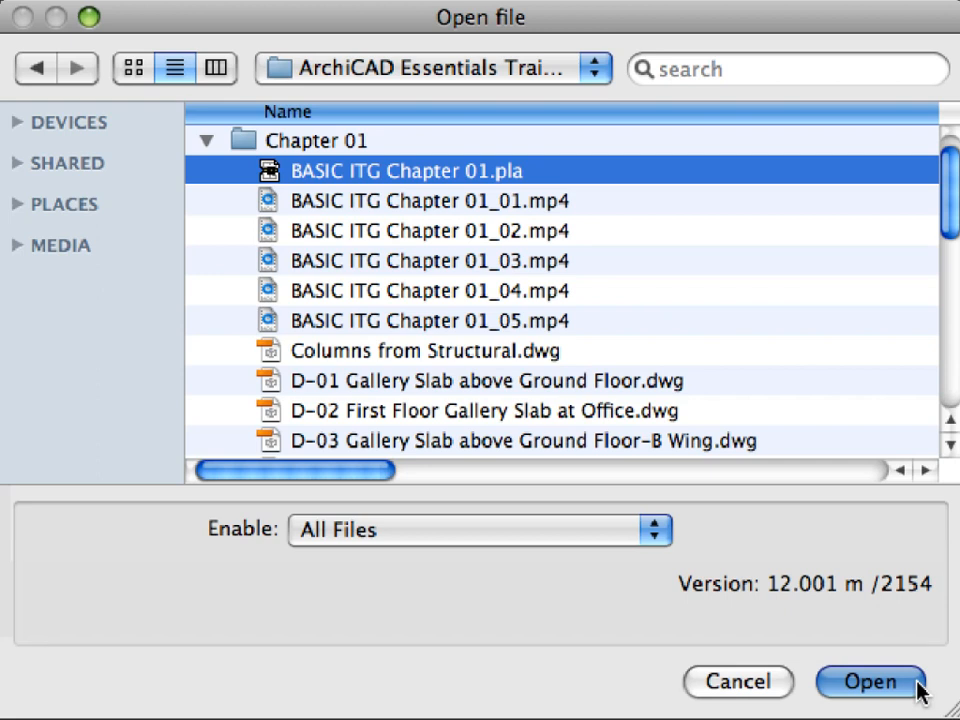
# Open the Chapter 01 archive reading library elements directly from it, showing the Ground Floor plan
pyautogui.click(868, 682)
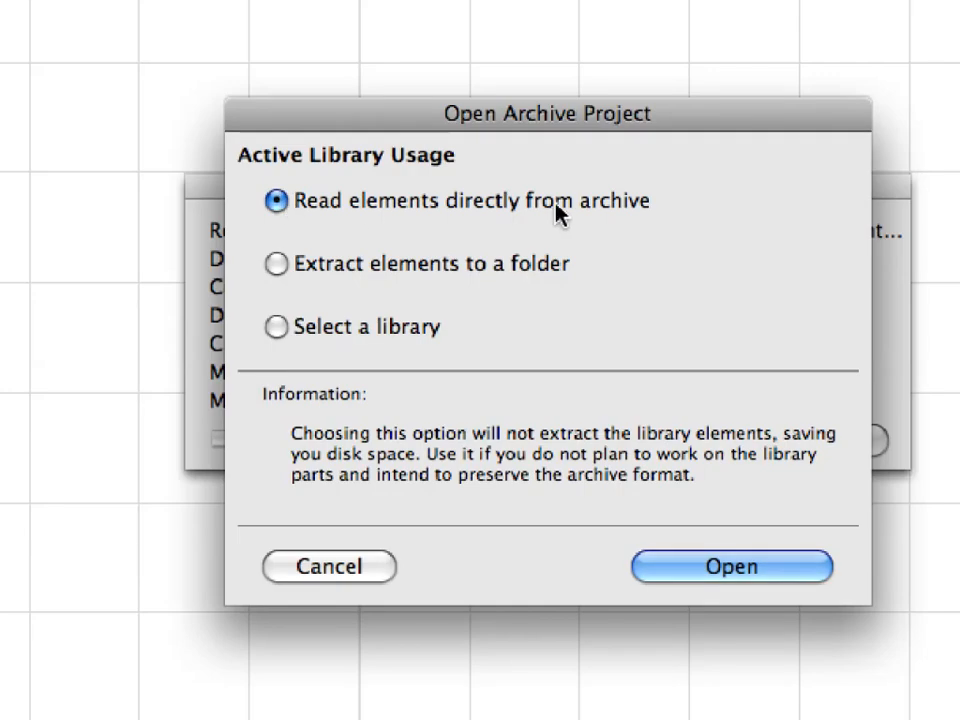
pyautogui.moveTo(660, 216)
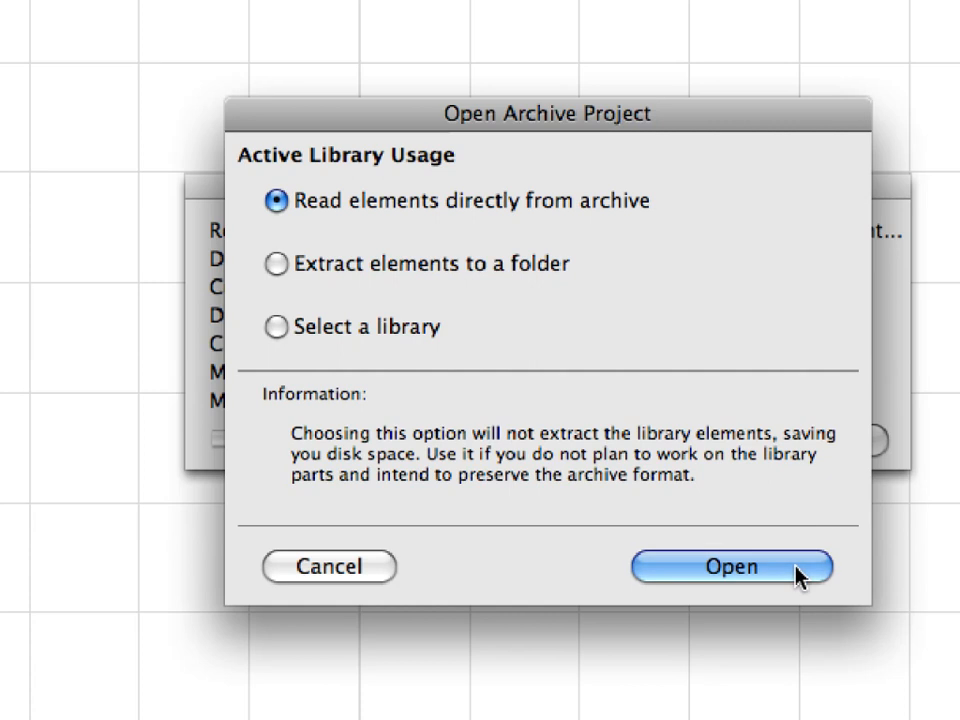
pyautogui.click(732, 568)
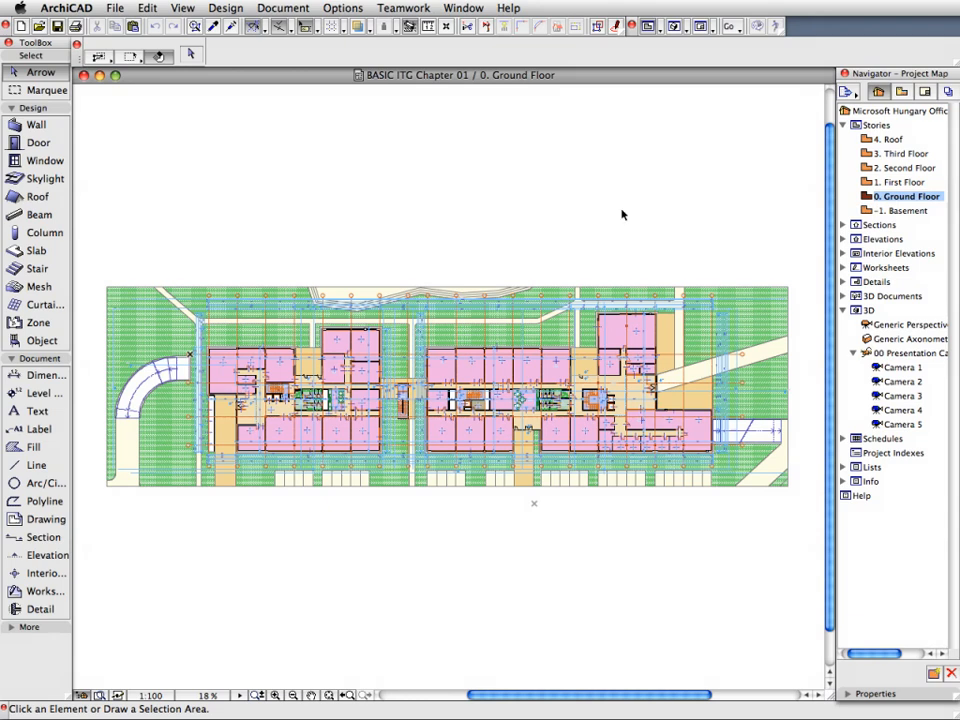
# Start the ArchiCAD Movie Player from the Help menu with the Chapter 1 introduction movie
pyautogui.click(508, 8)
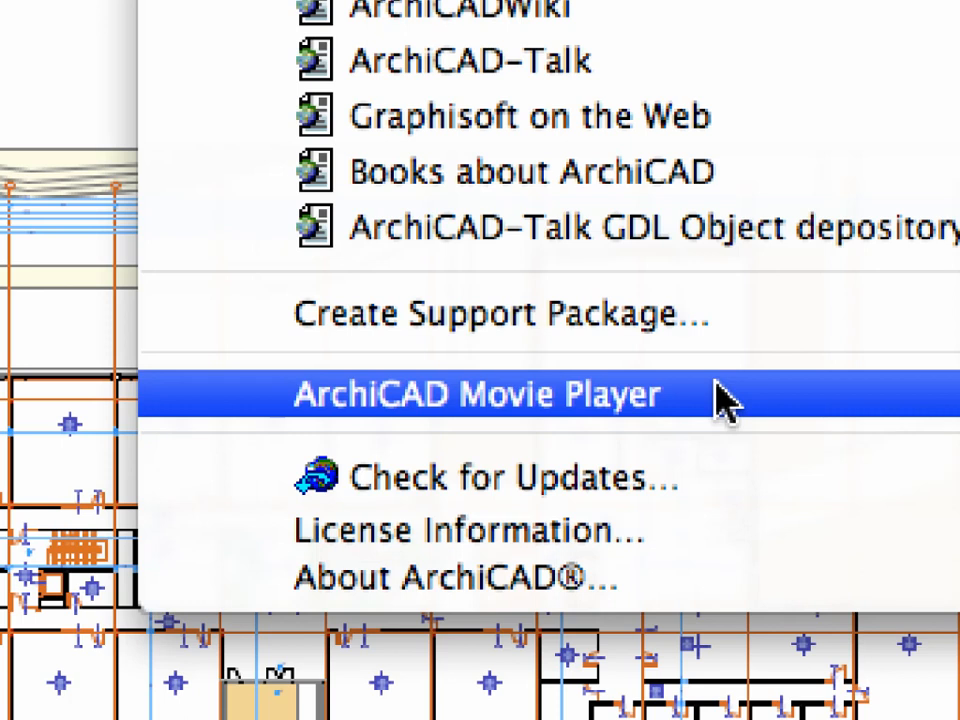
pyautogui.click(476, 392)
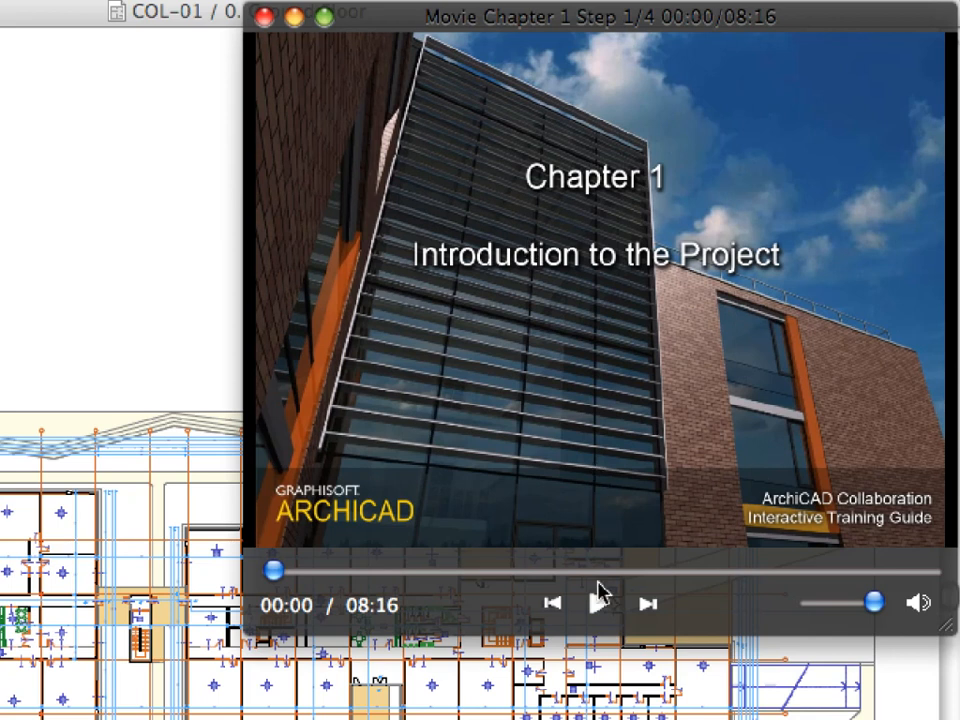
pyautogui.moveTo(596, 610)
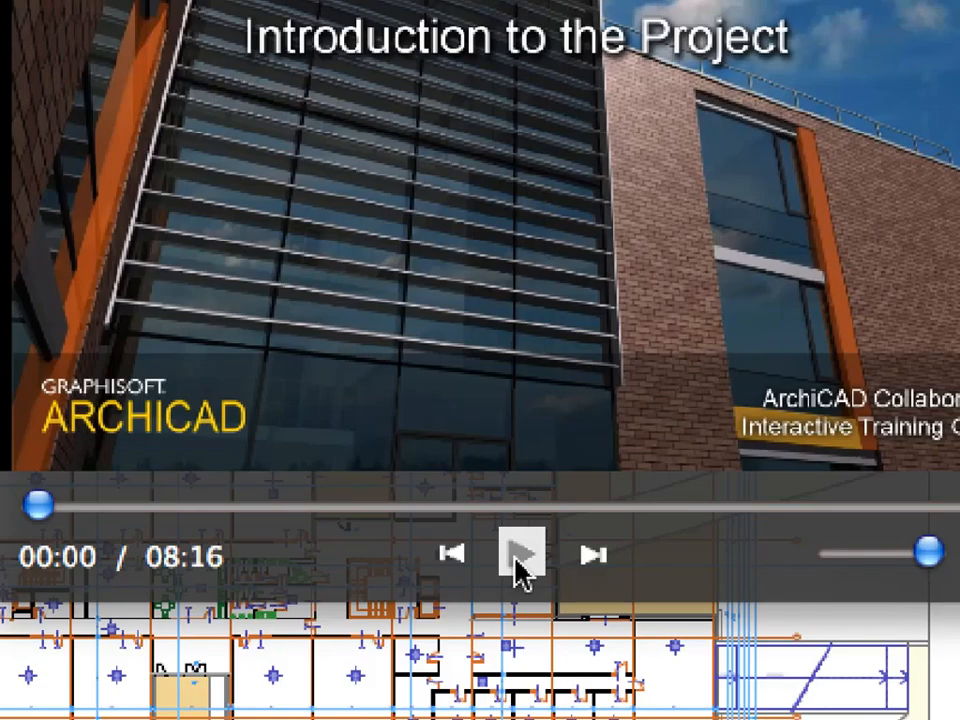
# Play the Chapter 1 movie and expand Collaboration ITG, Chapter 01 and Chapter 03 in the Navigator view map
pyautogui.click(520, 556)
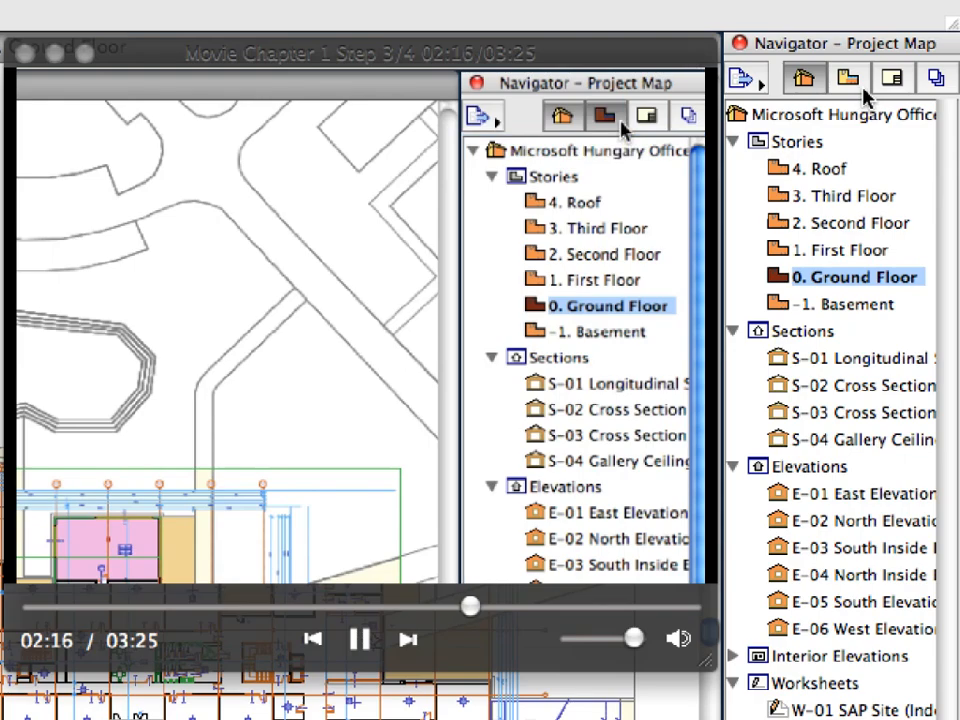
pyautogui.click(604, 116)
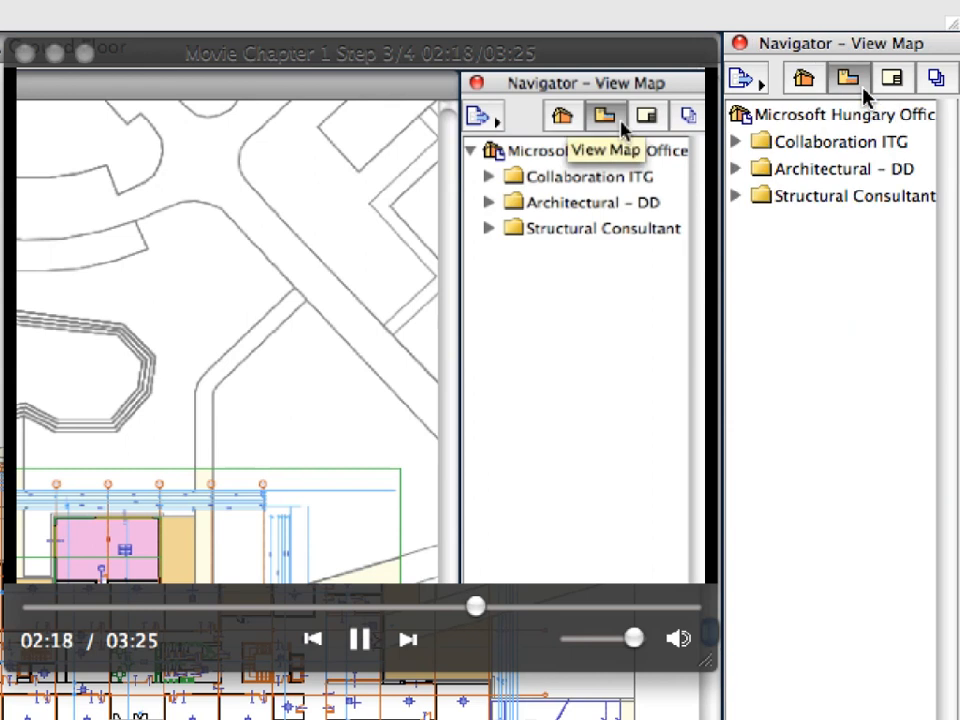
pyautogui.click(488, 176)
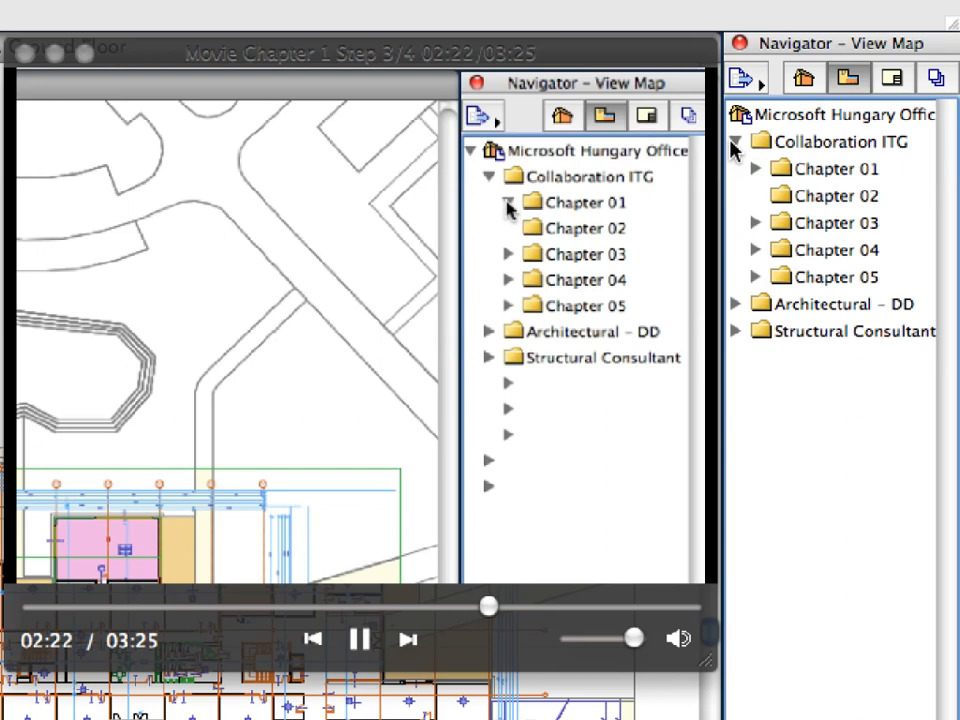
pyautogui.click(508, 200)
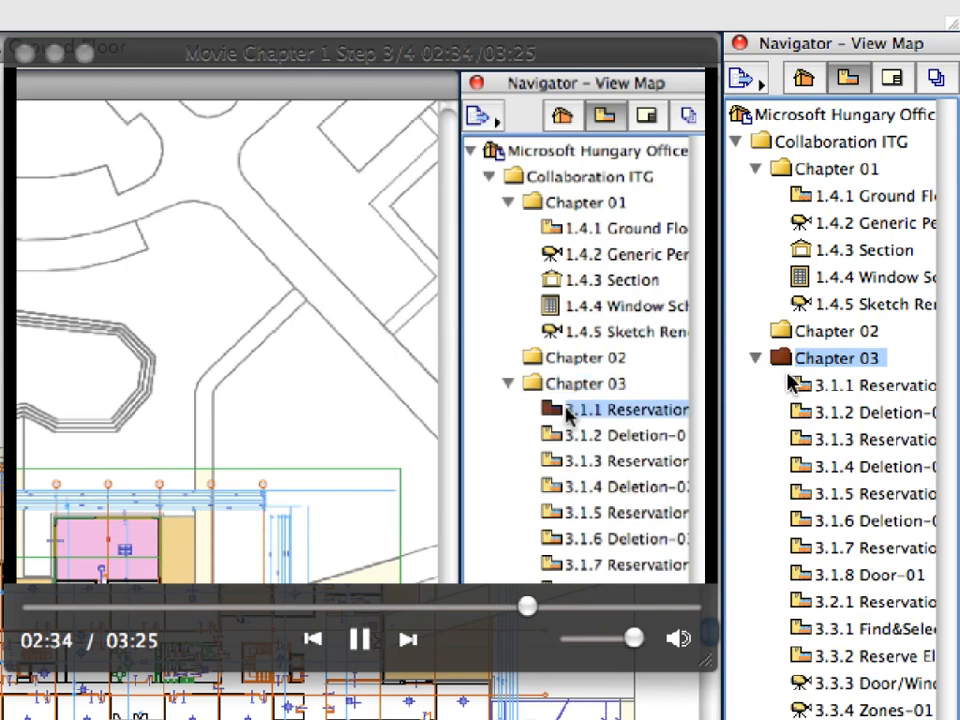
pyautogui.click(624, 436)
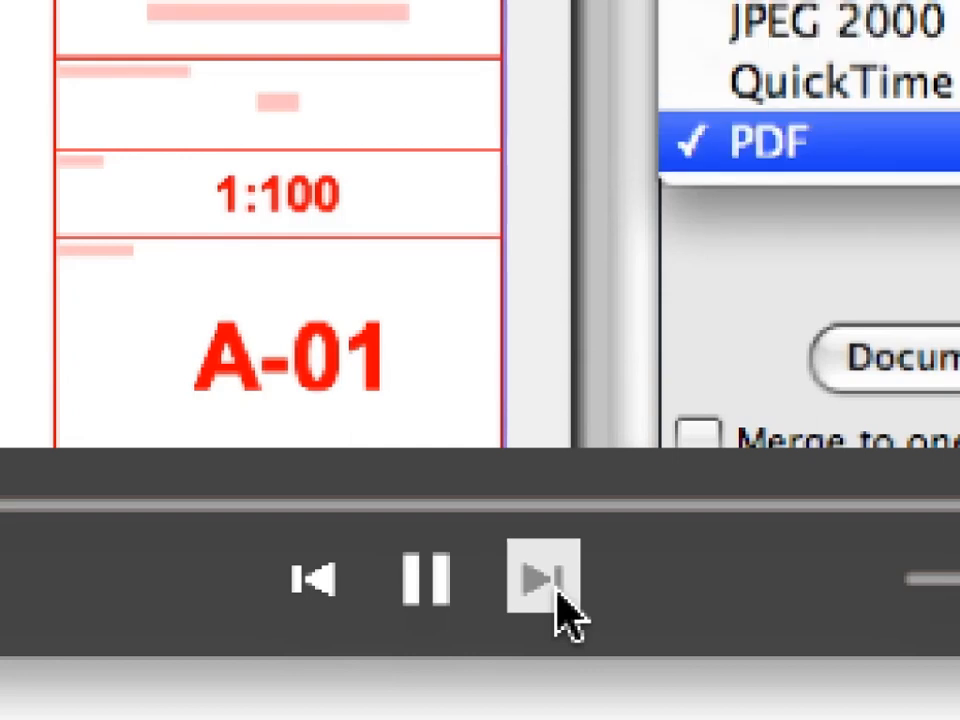
# Advance the movie to Chapter 1 Step 4 and expand the Collaboration ITG folders in the Navigator
pyautogui.click(540, 576)
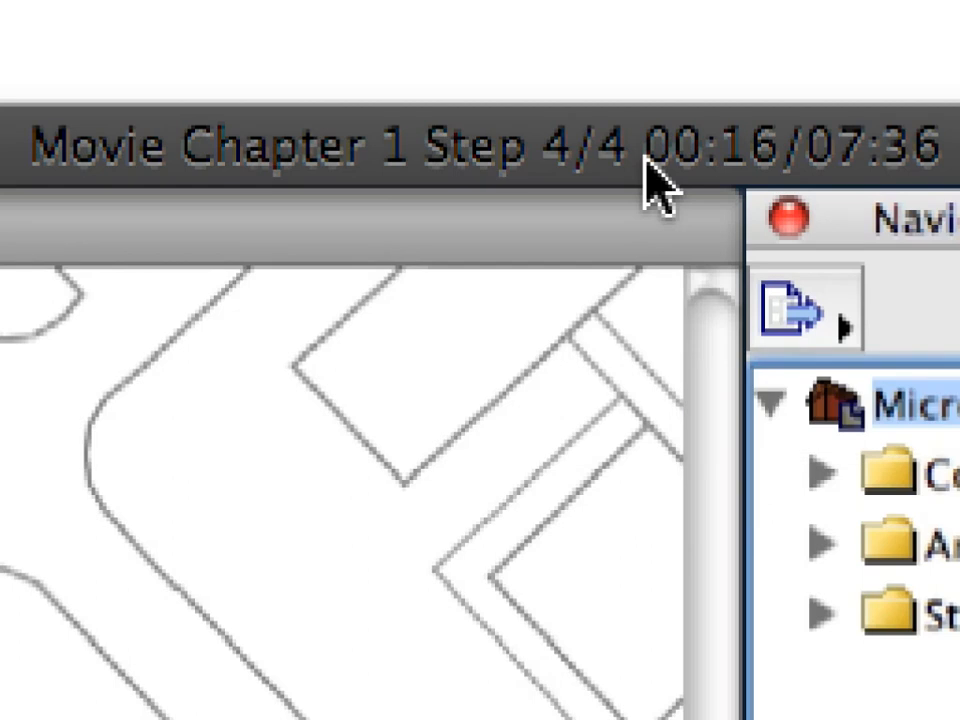
pyautogui.click(824, 470)
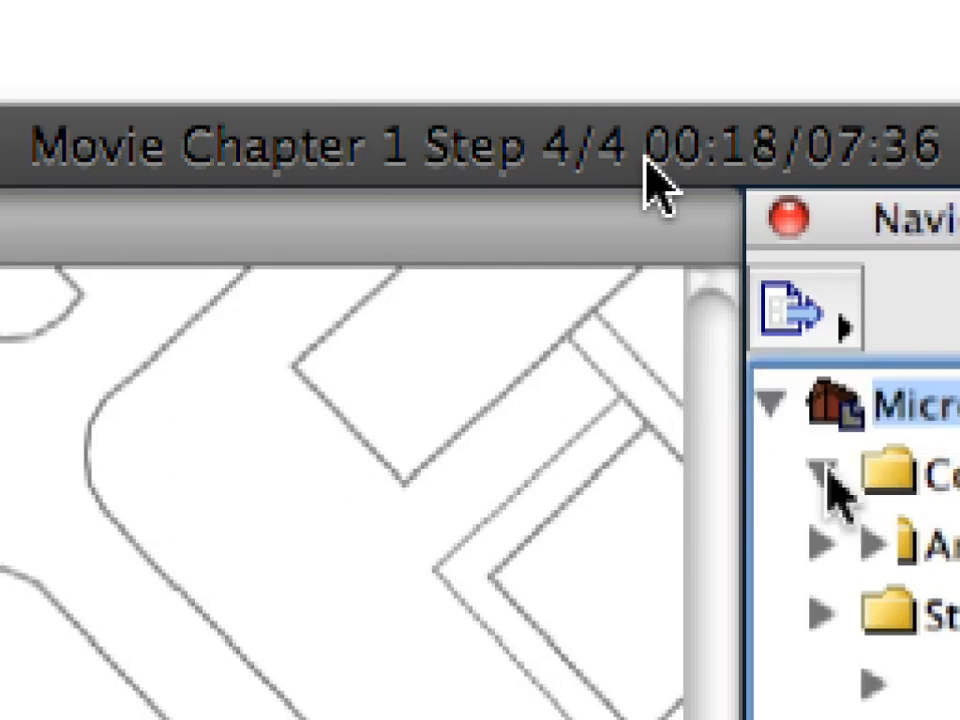
pyautogui.click(824, 470)
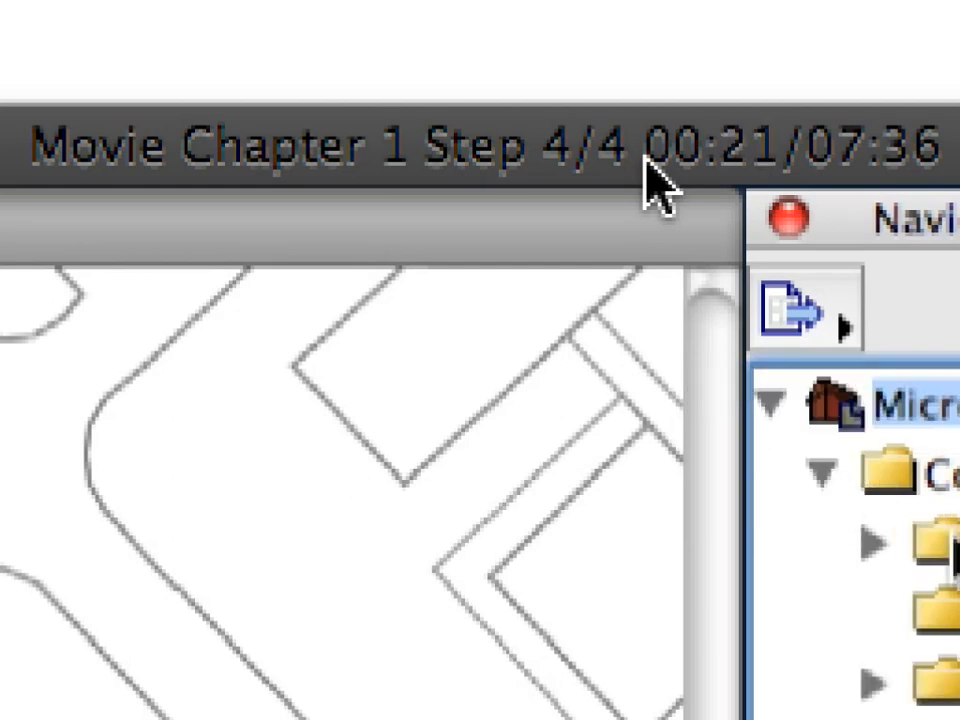